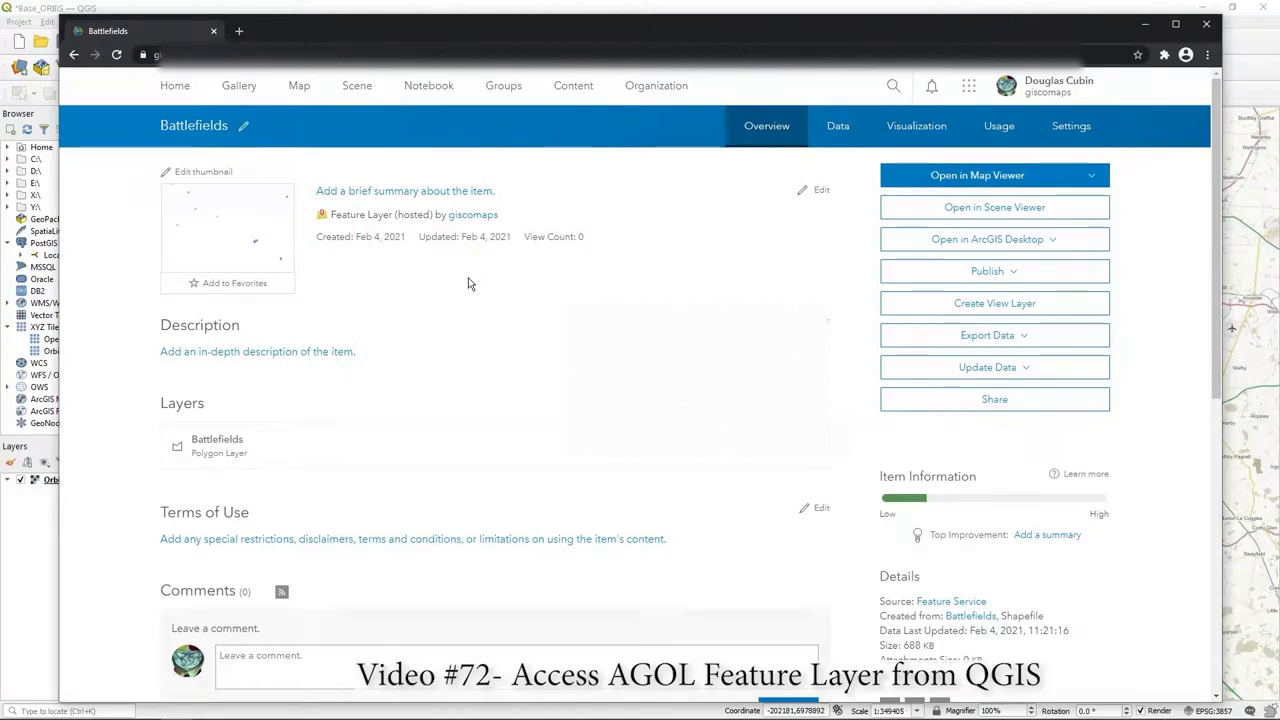
pyautogui.moveTo(542, 328)
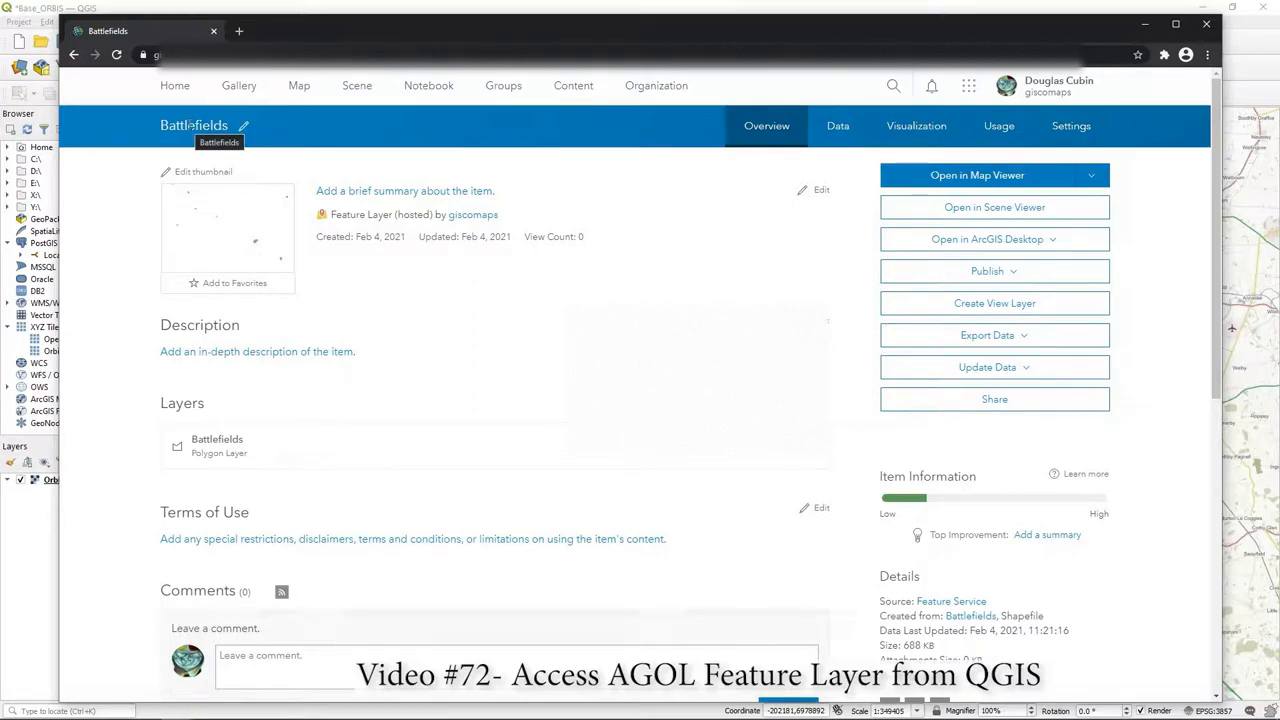
pyautogui.moveTo(403, 269)
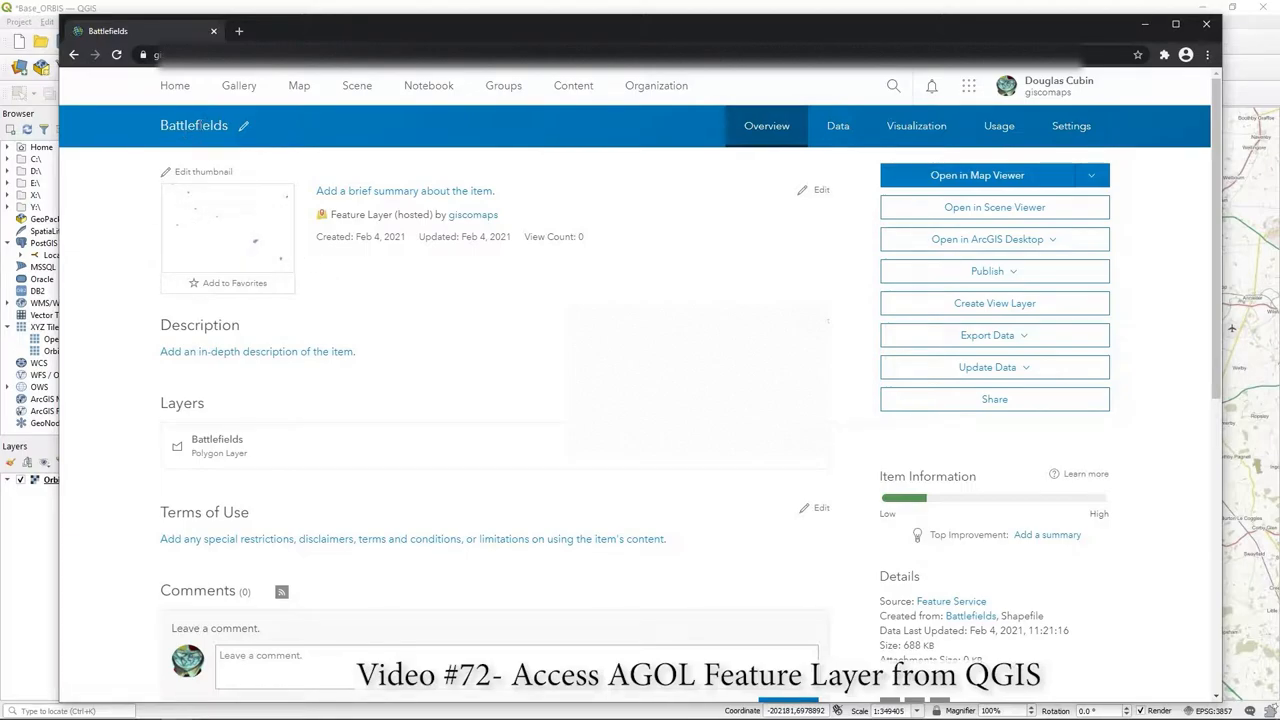
pyautogui.moveTo(555, 322)
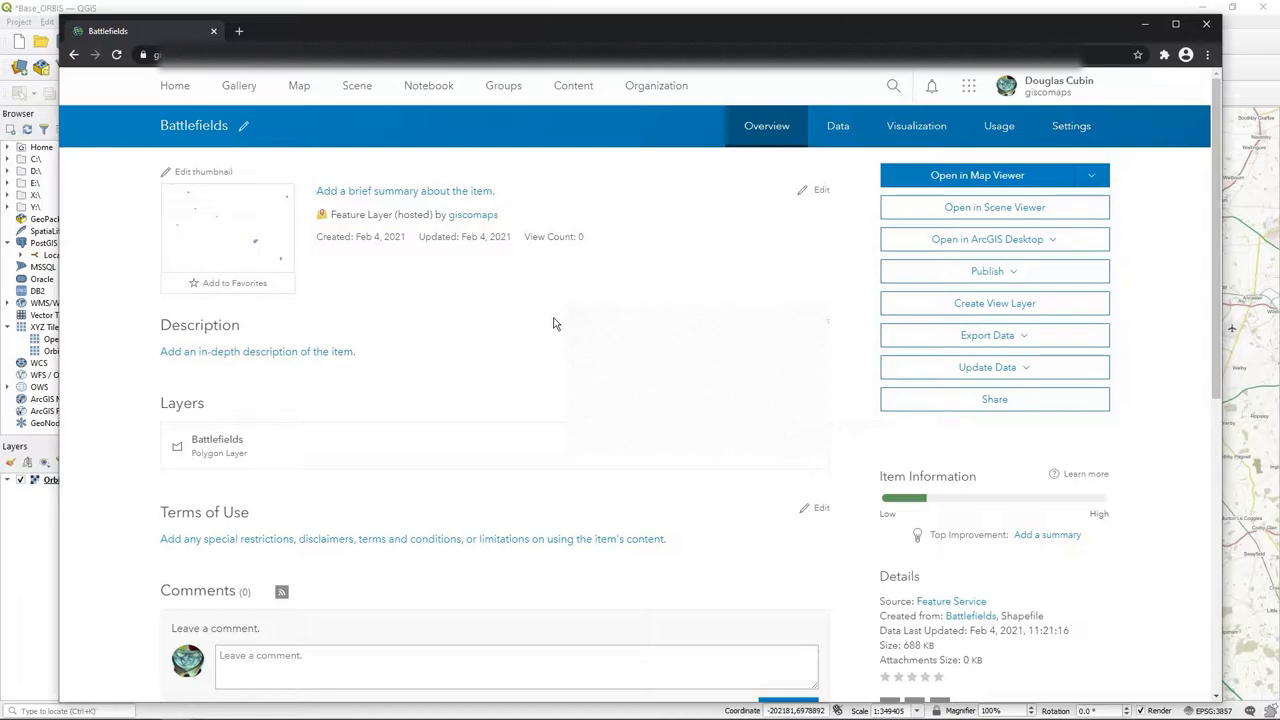
pyautogui.moveTo(552, 383)
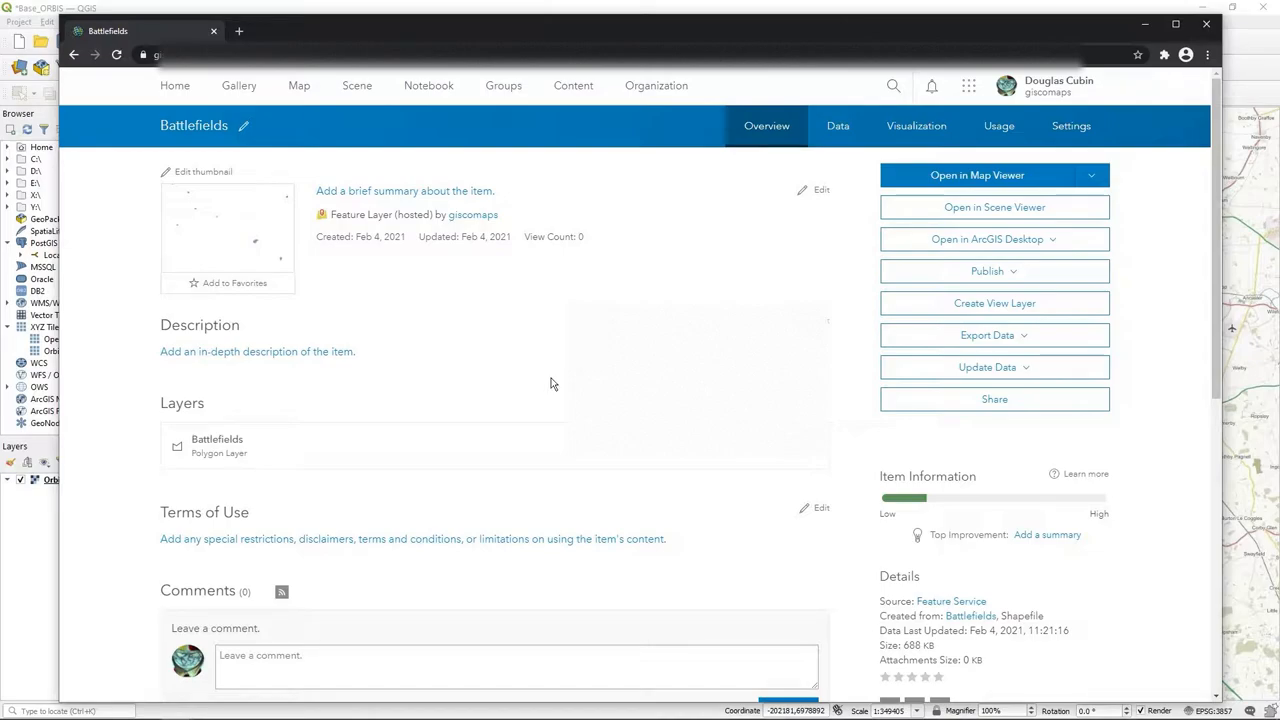
pyautogui.moveTo(167, 399)
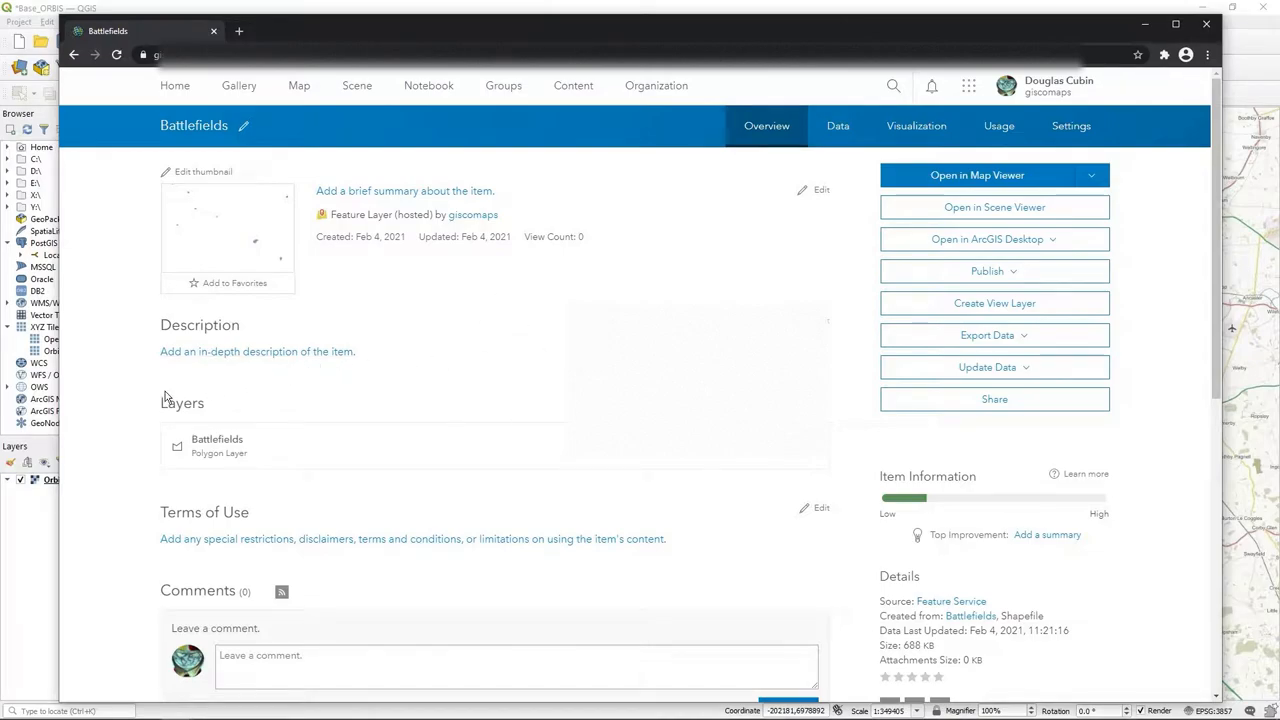
pyautogui.moveTo(113, 400)
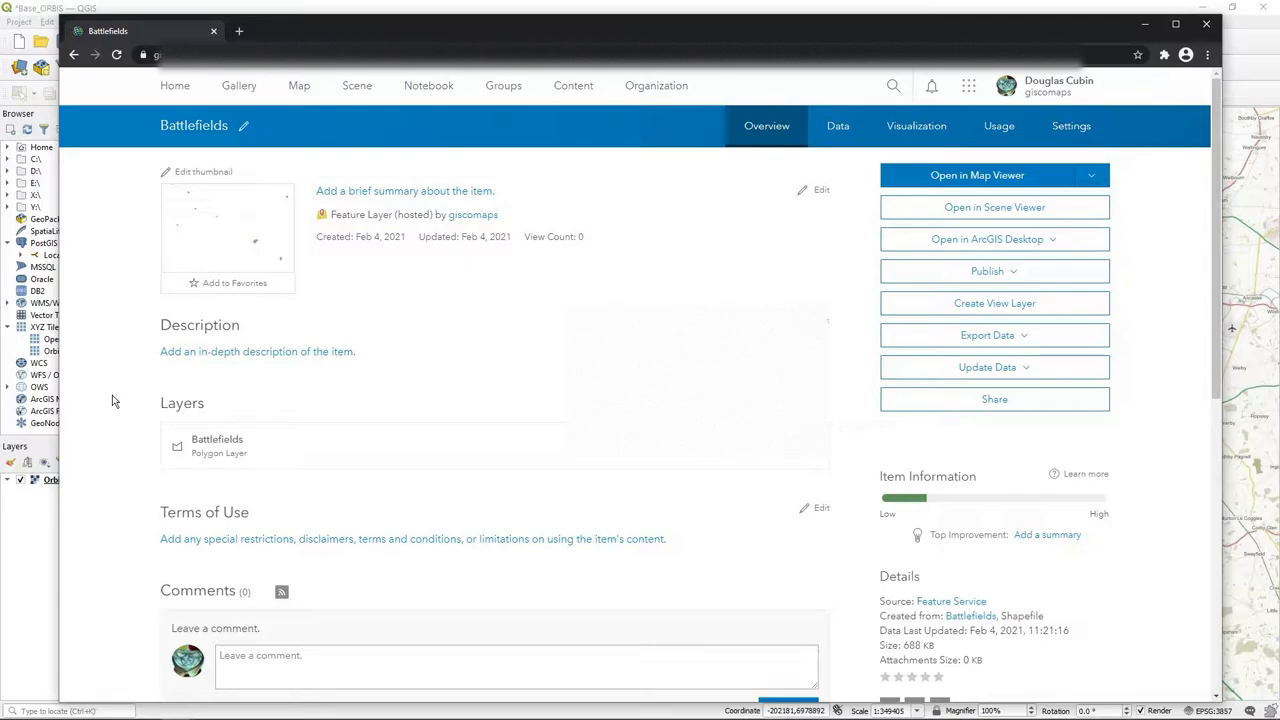
pyautogui.moveTo(175, 431)
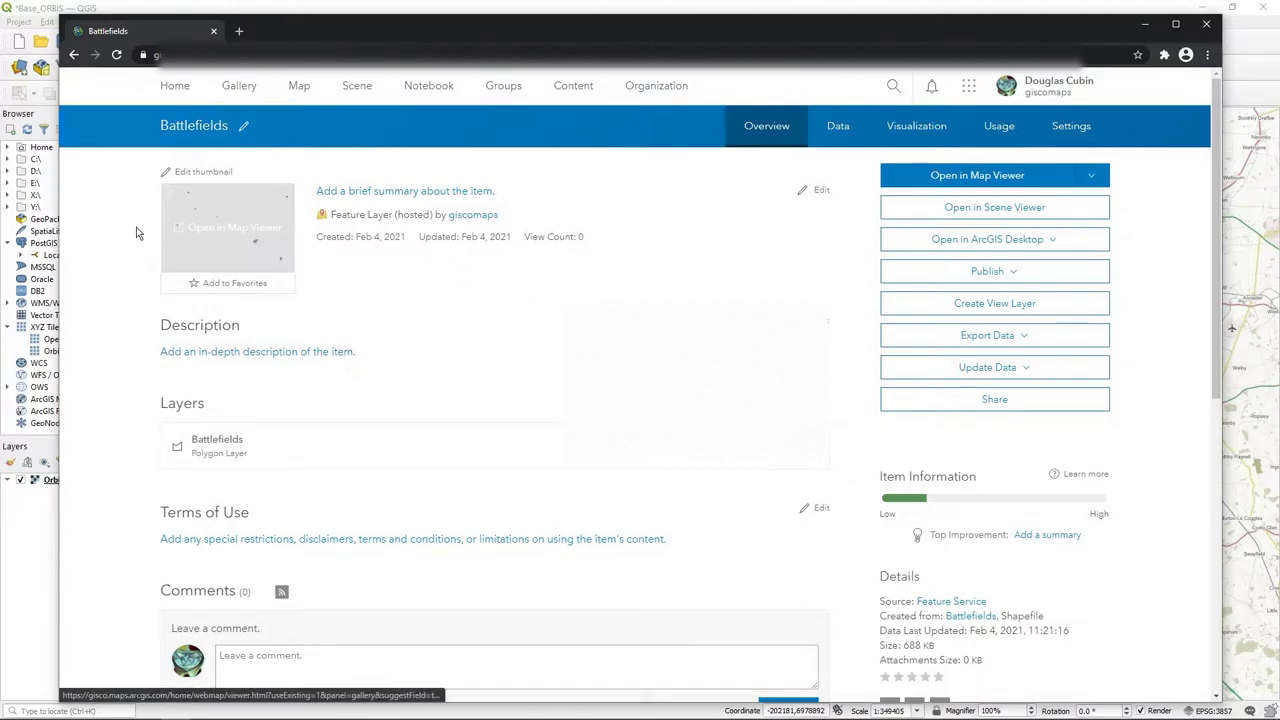
pyautogui.moveTo(541, 353)
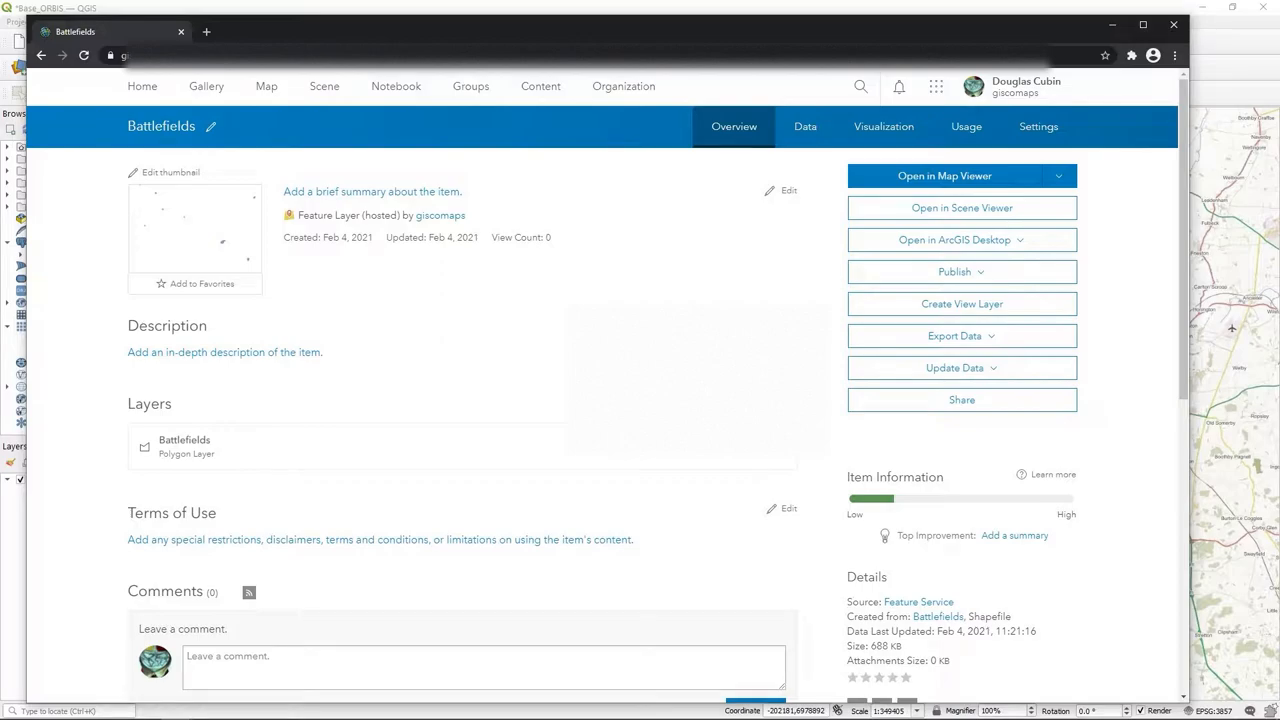
# Step: Bring up the Battlefields item's sharing settings, showing Everyone (public) selected
pyautogui.click(962, 368)
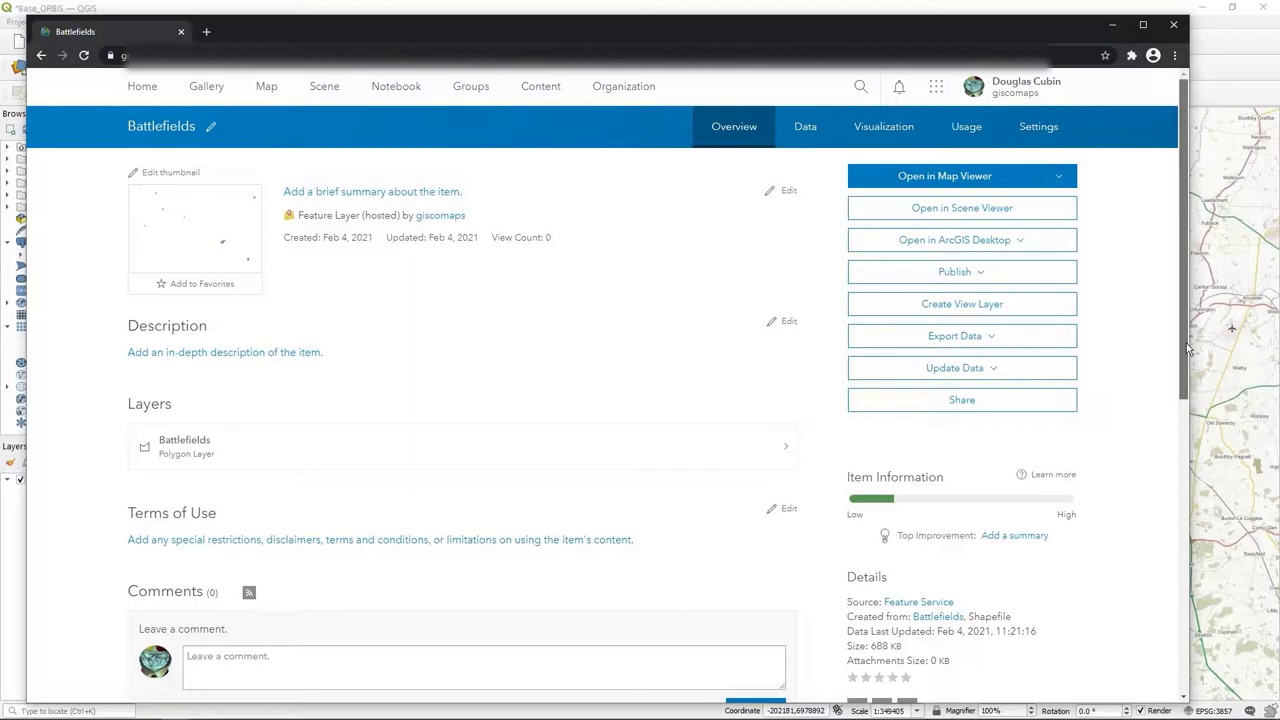
pyautogui.scroll(-3)
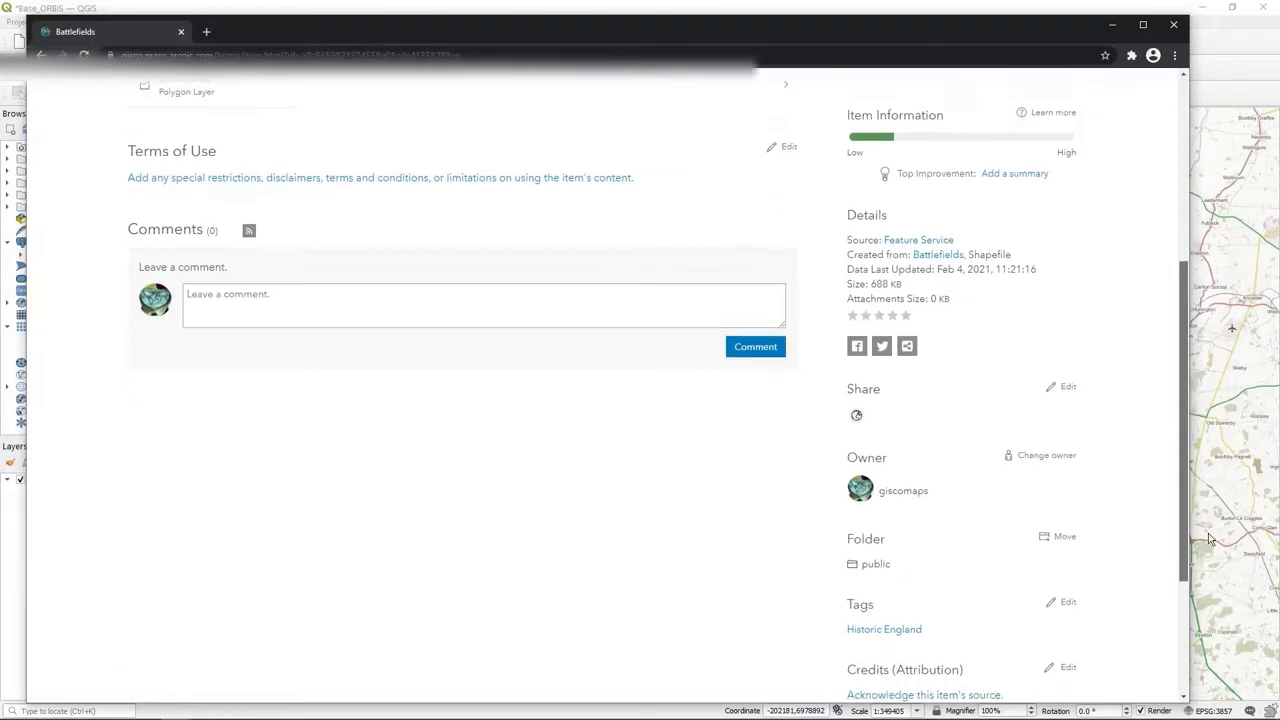
pyautogui.scroll(-3)
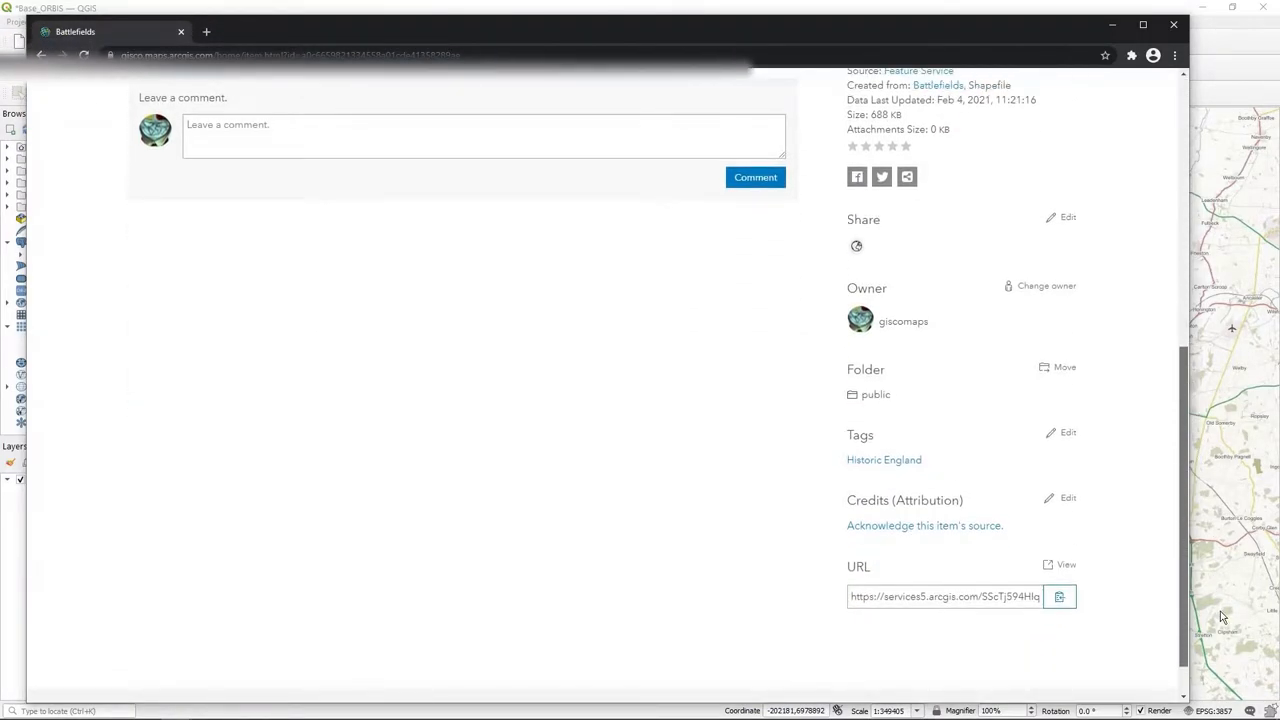
pyautogui.scroll(3)
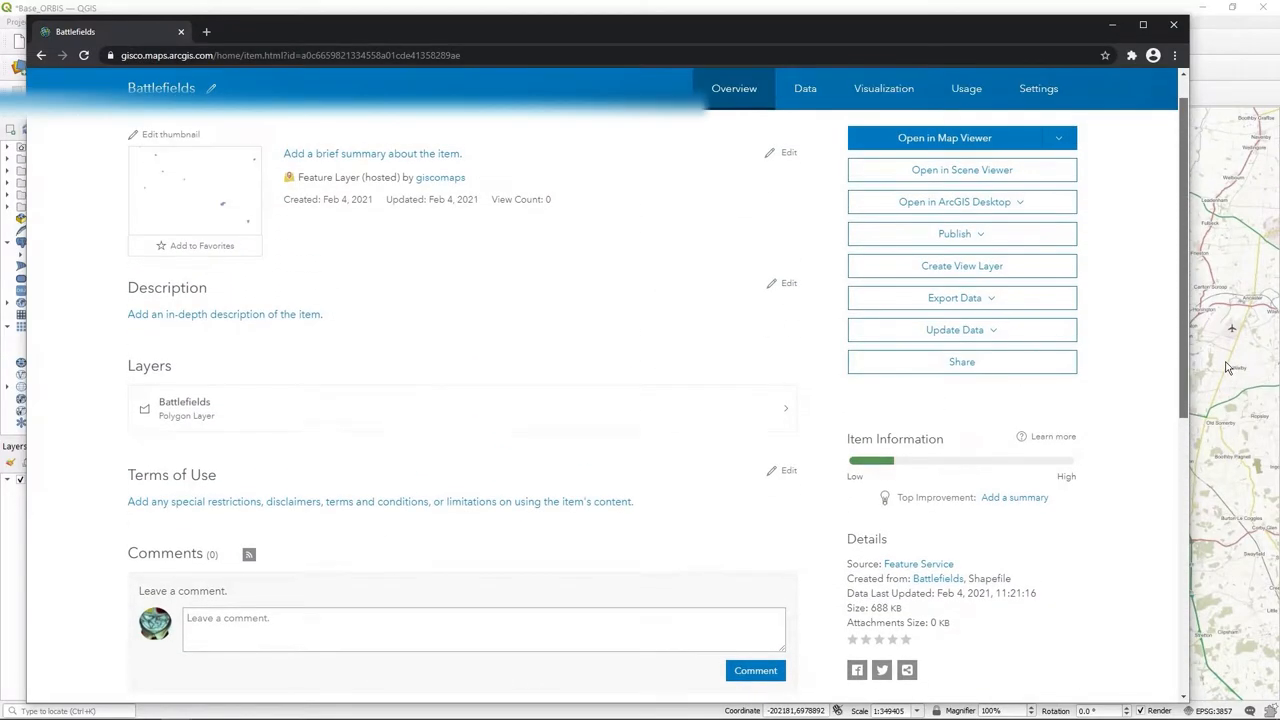
pyautogui.scroll(-3)
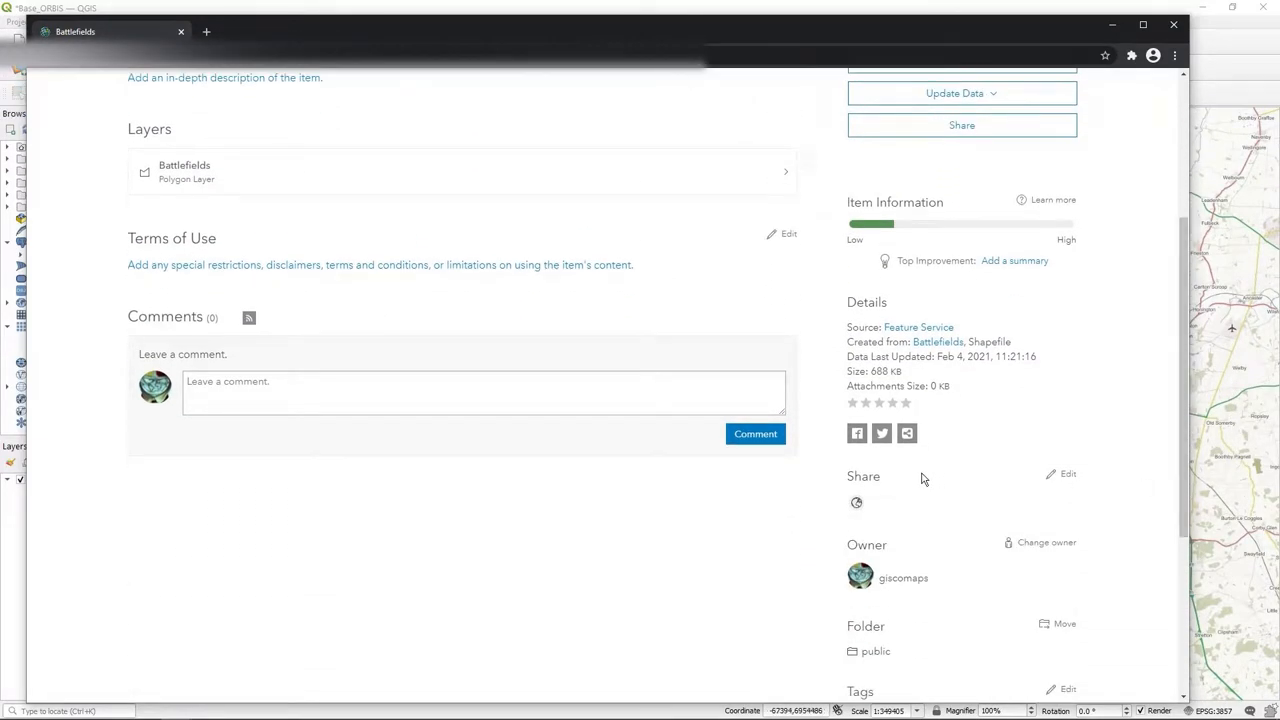
pyautogui.moveTo(1023, 480)
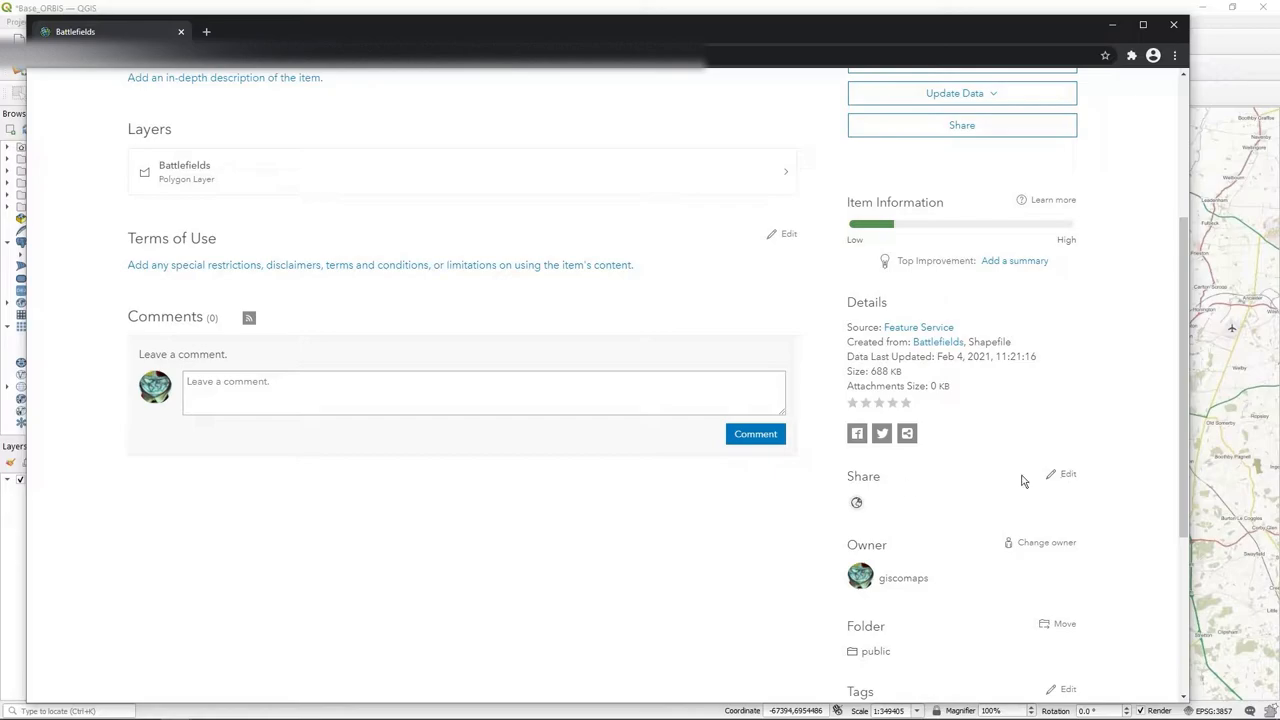
pyautogui.click(1064, 474)
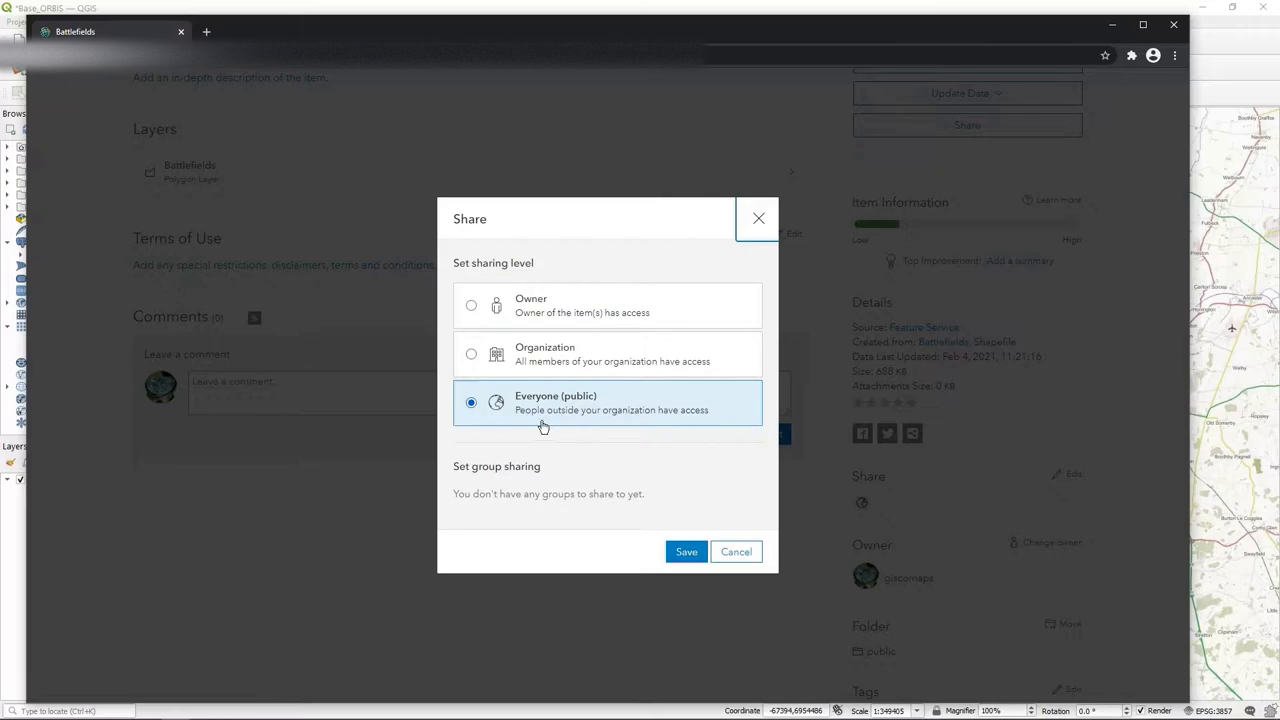
pyautogui.moveTo(608, 424)
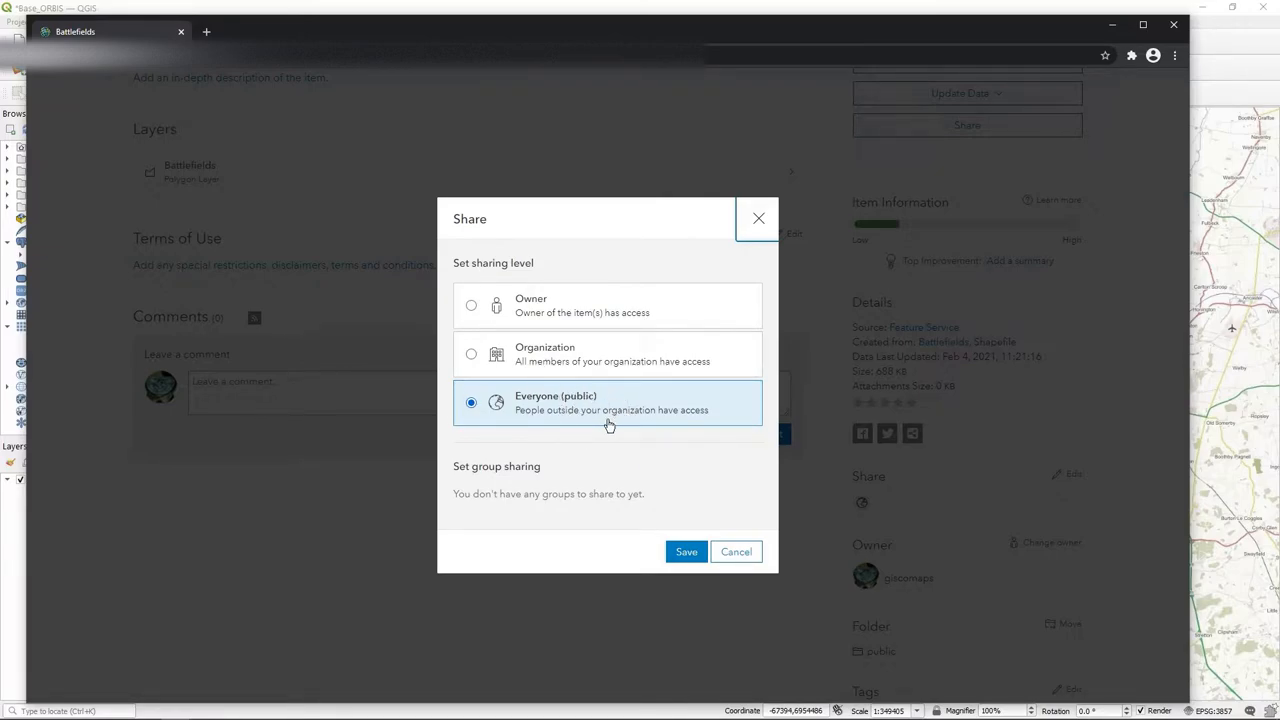
pyautogui.moveTo(610, 342)
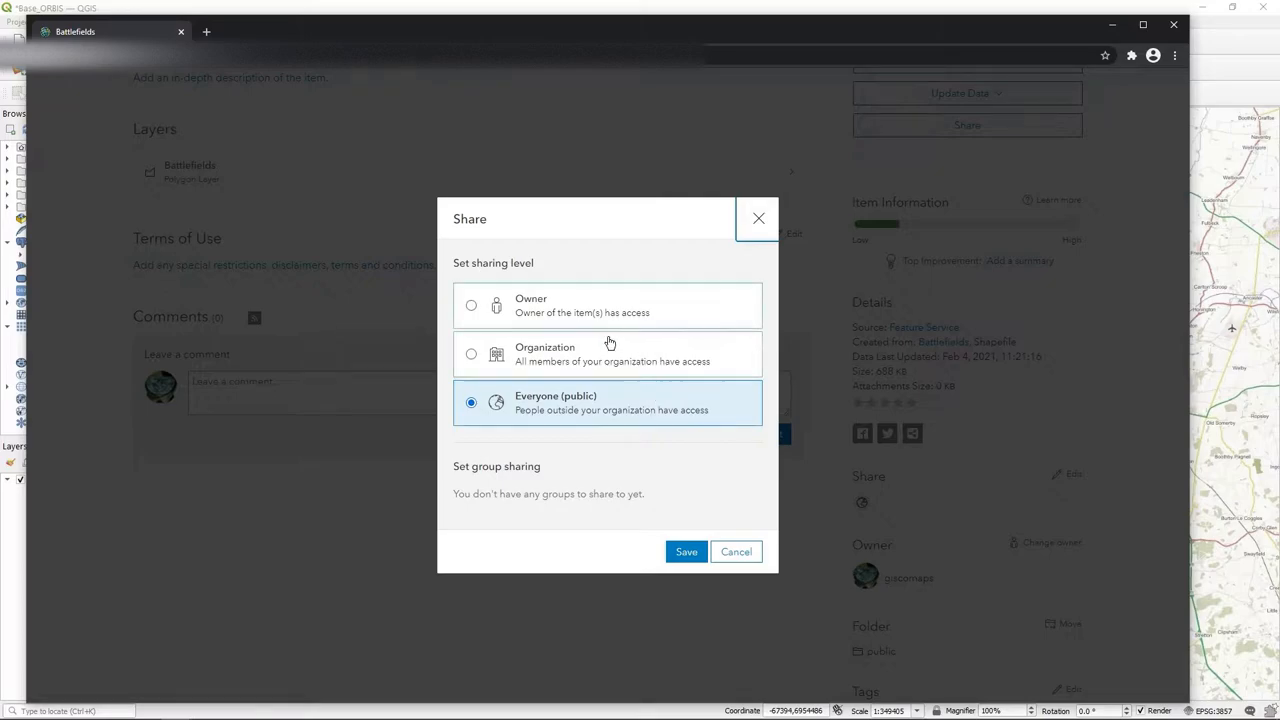
pyautogui.moveTo(565, 441)
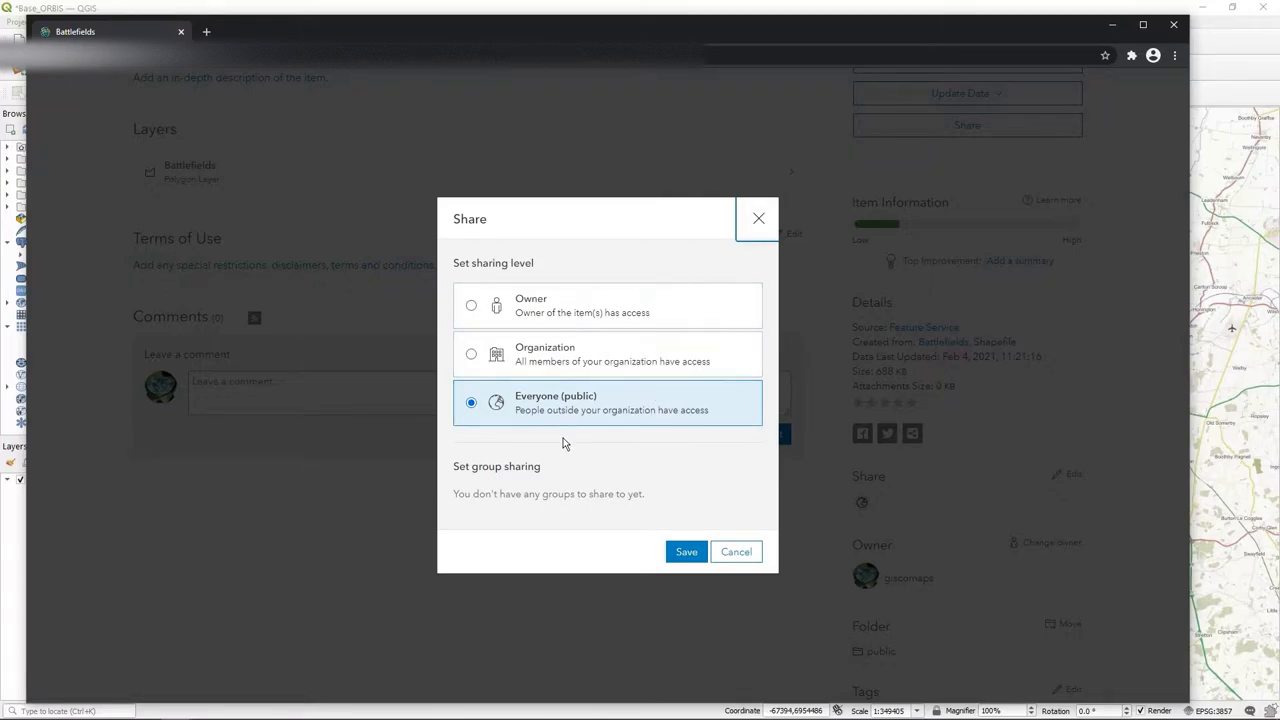
pyautogui.moveTo(598, 369)
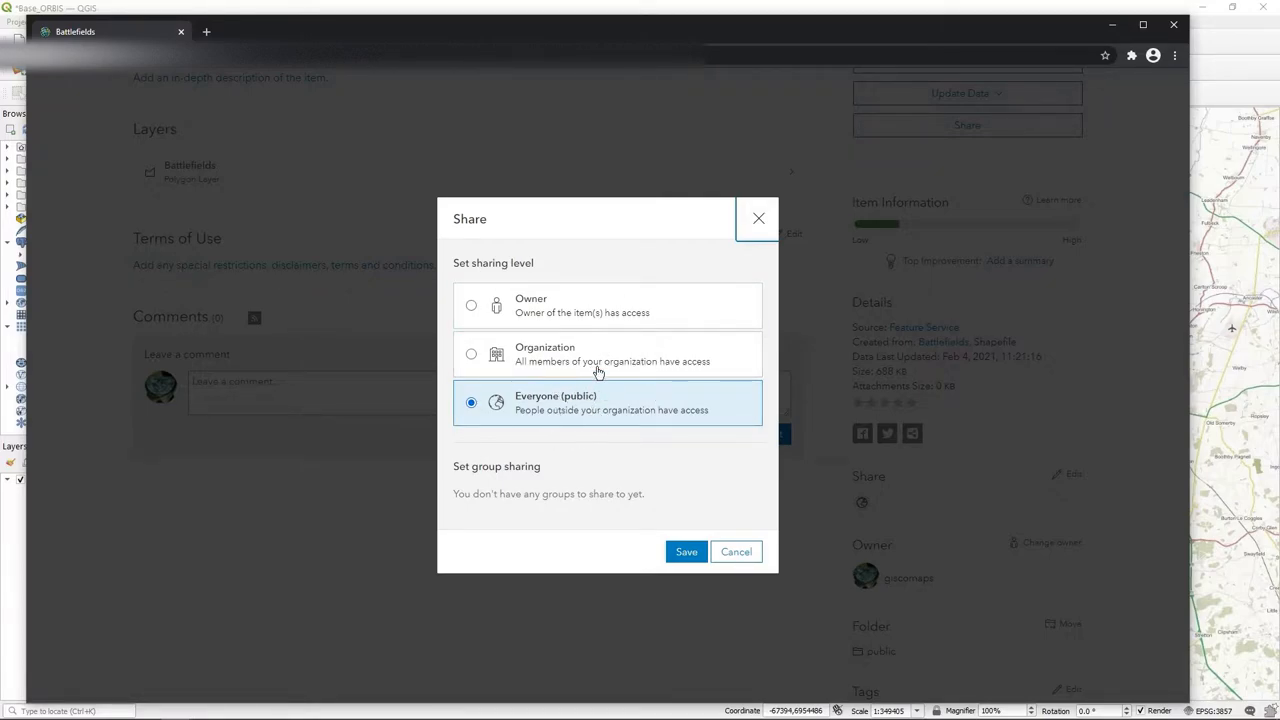
pyautogui.moveTo(571, 422)
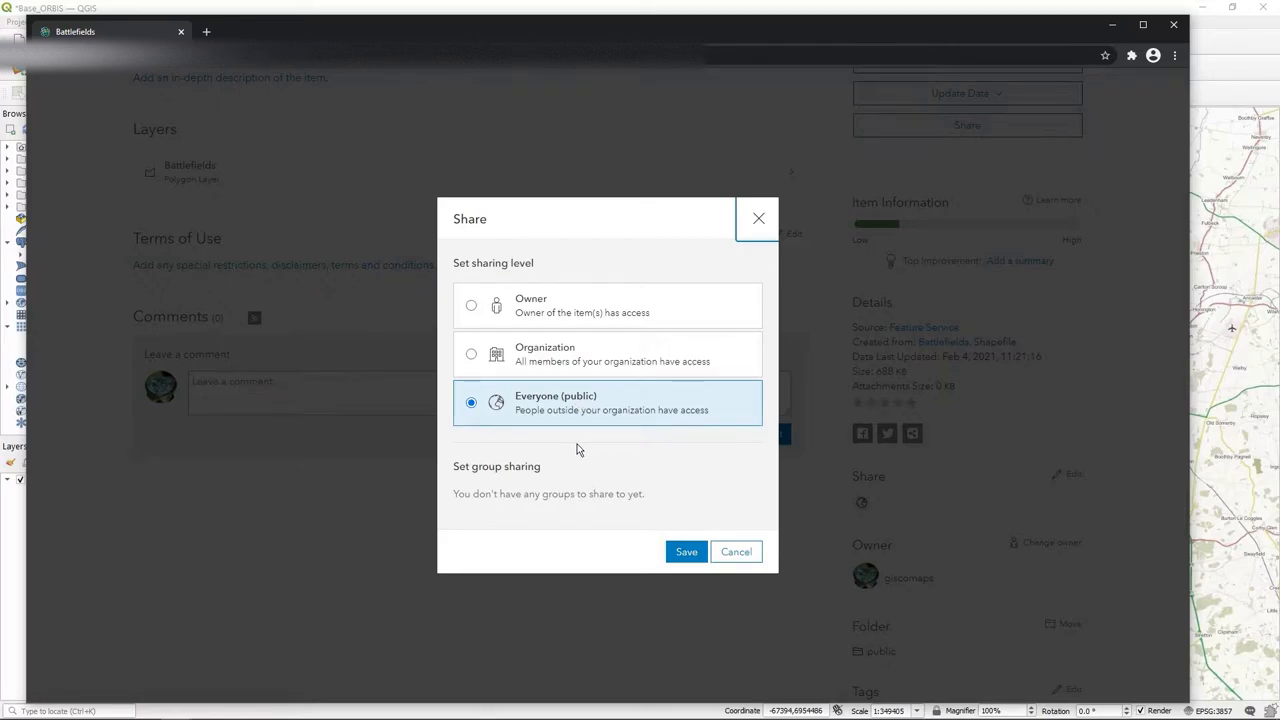
pyautogui.moveTo(575, 355)
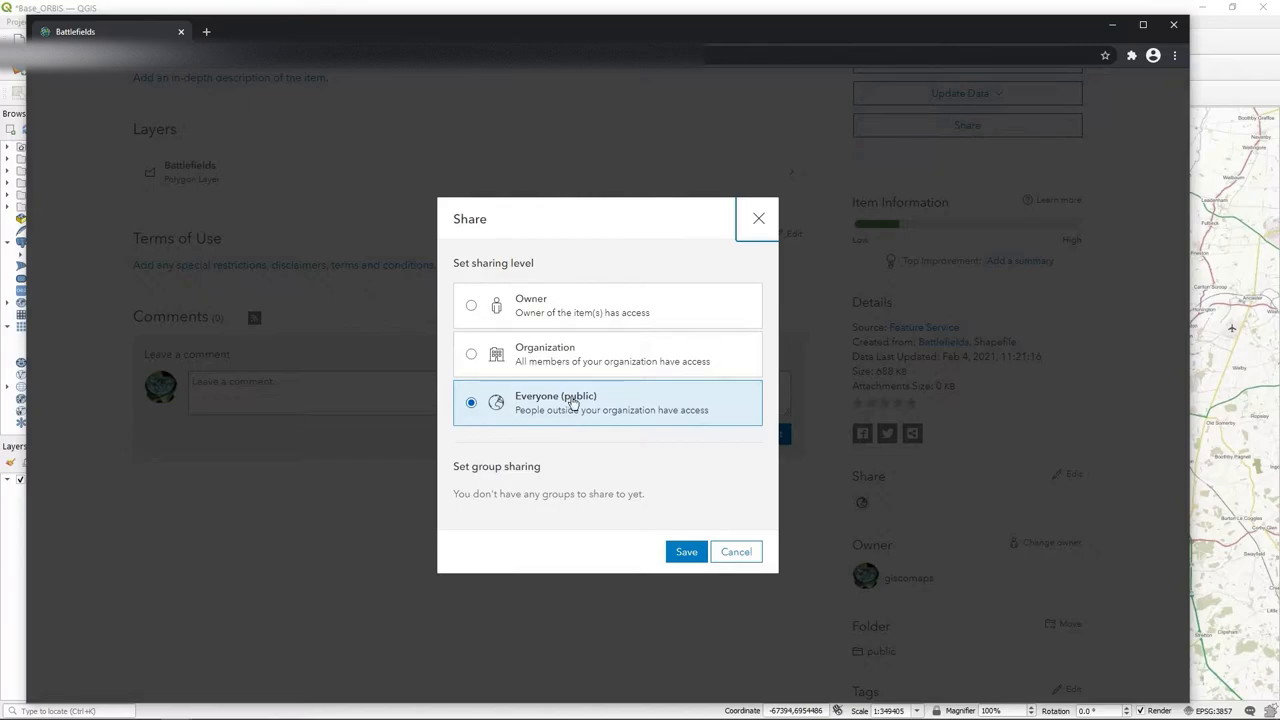
pyautogui.moveTo(549, 431)
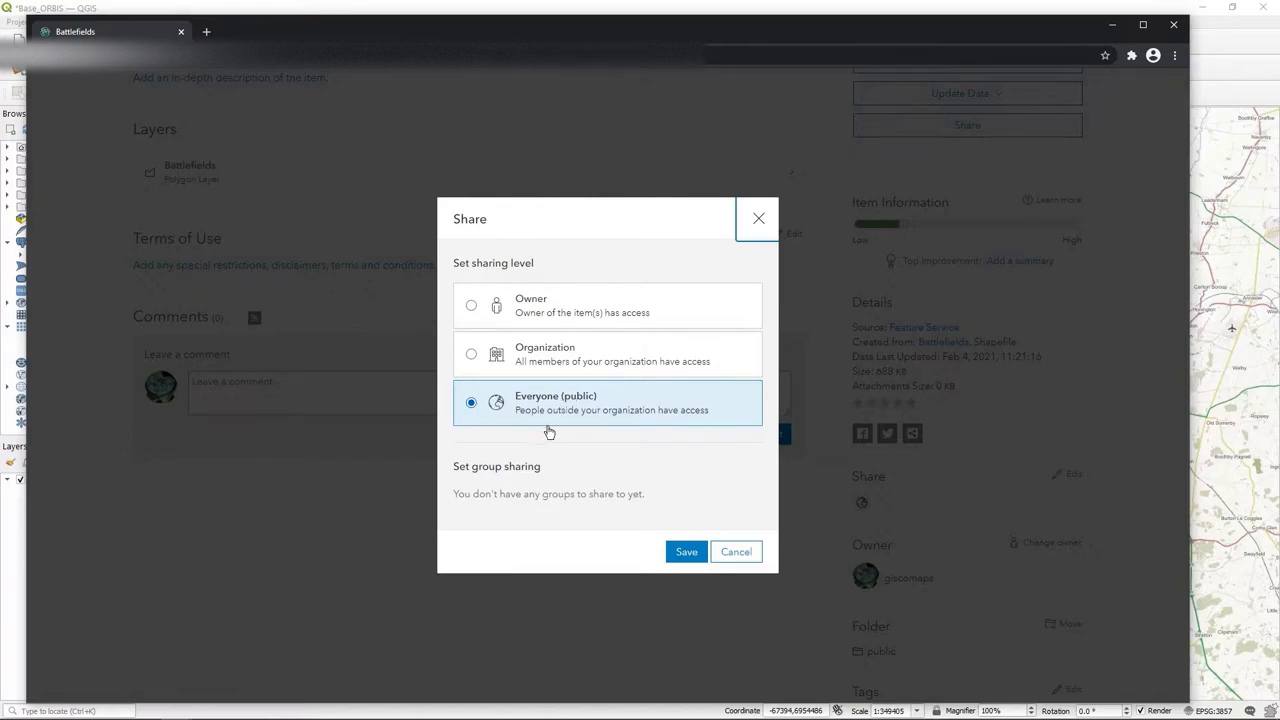
pyautogui.moveTo(575, 381)
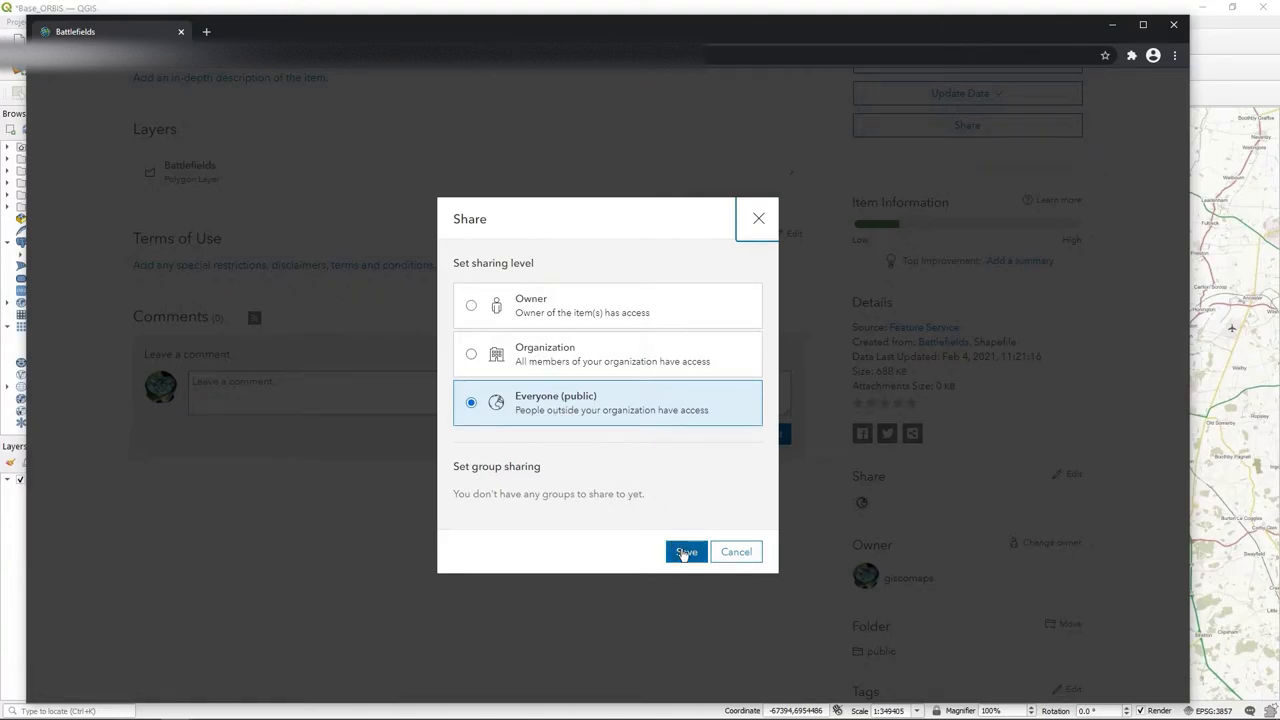
# Step: Save public sharing for Battlefields and copy its feature layer service URL
pyautogui.click(685, 551)
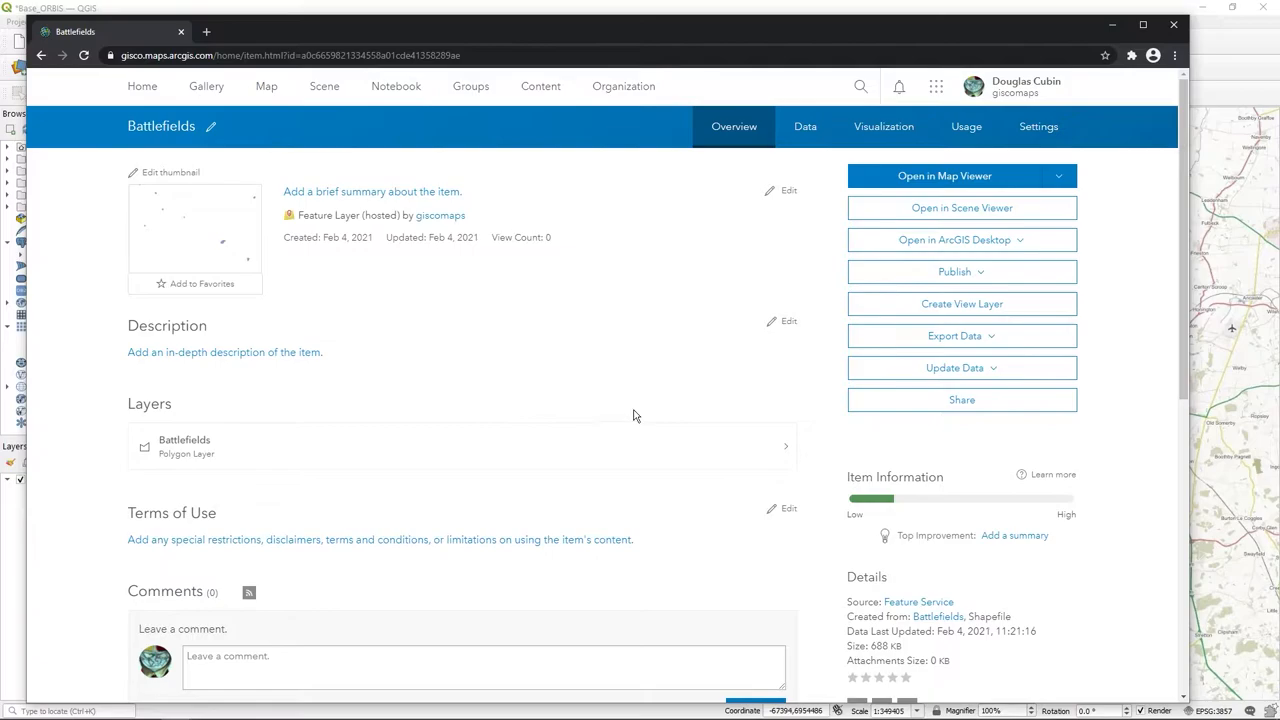
pyautogui.moveTo(601, 331)
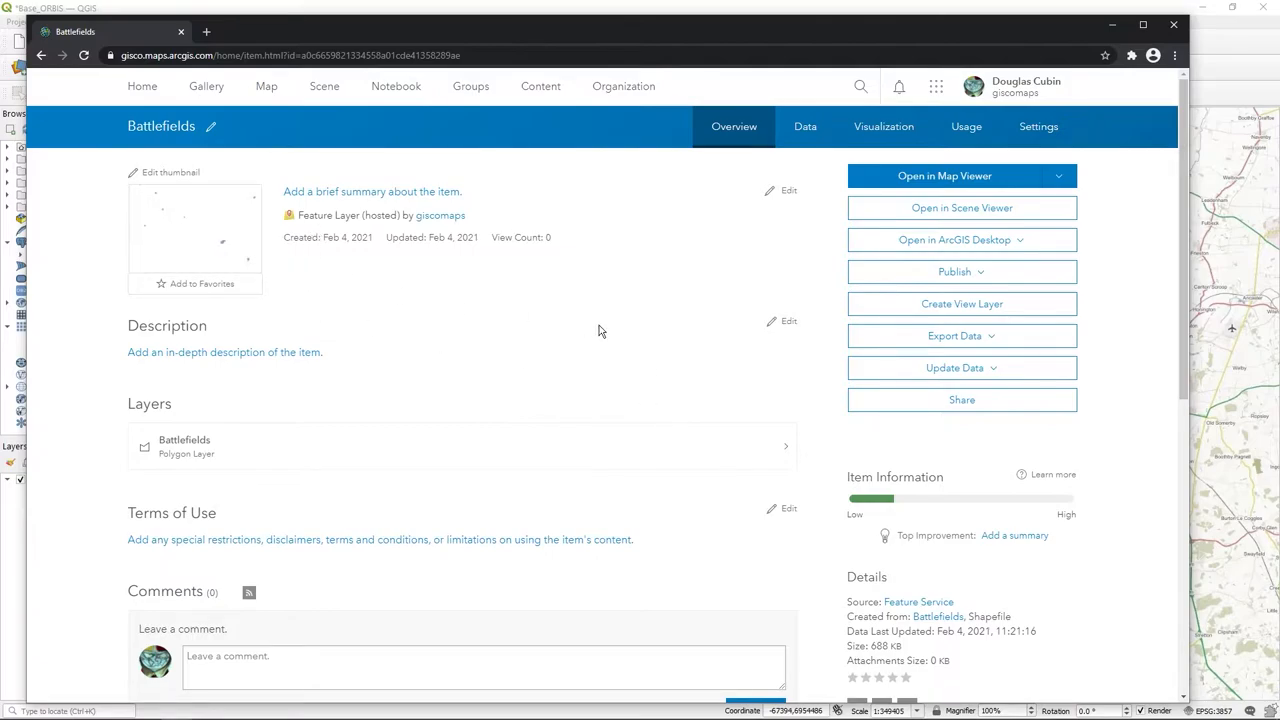
pyautogui.scroll(-3)
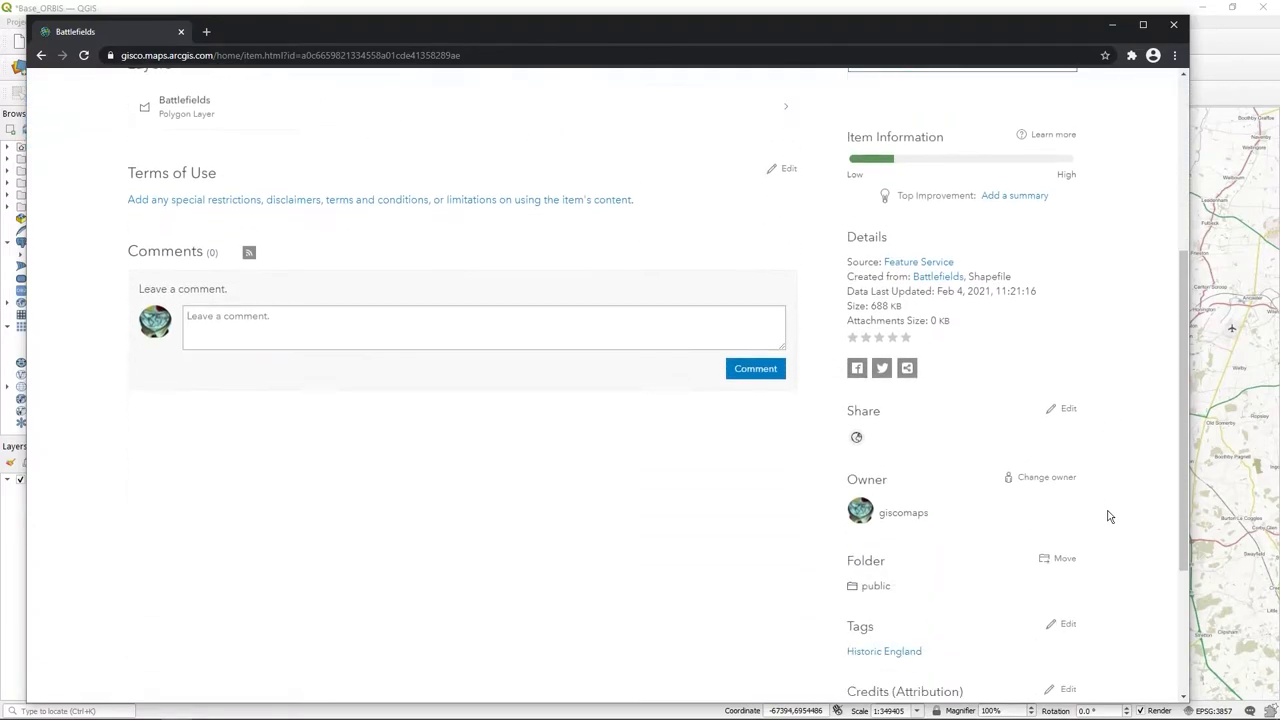
pyautogui.scroll(-3)
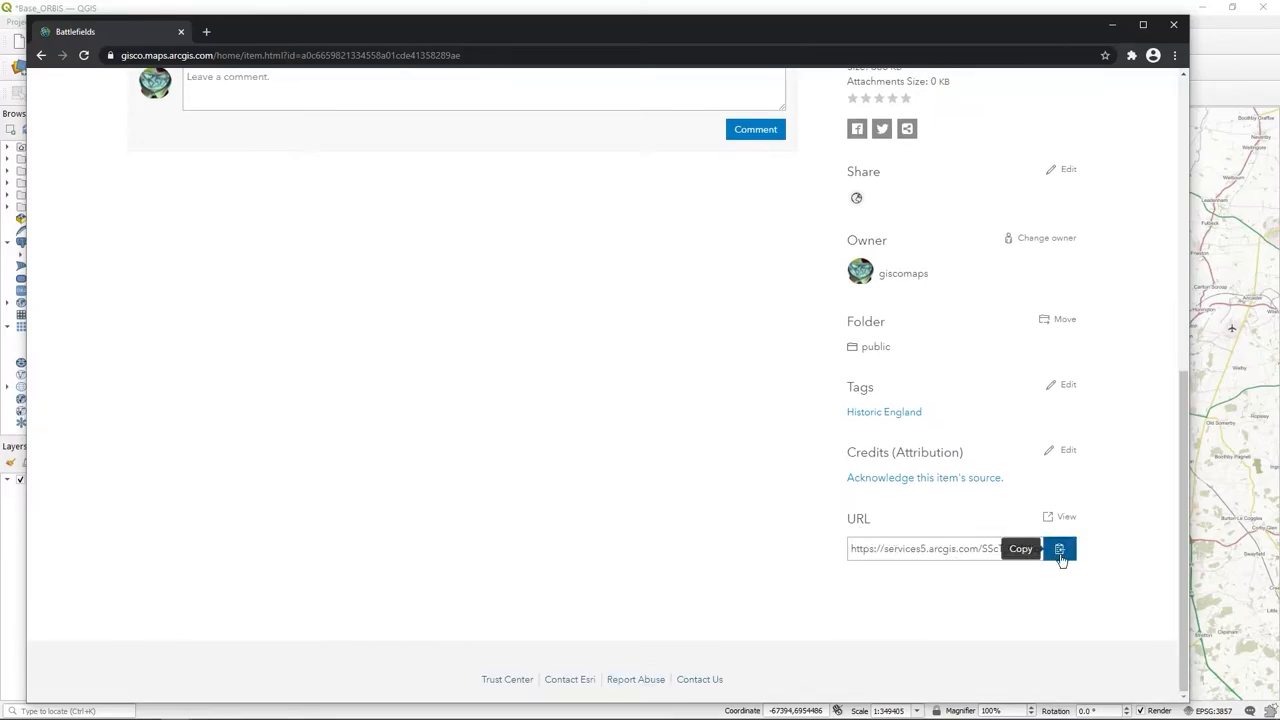
pyautogui.click(1060, 549)
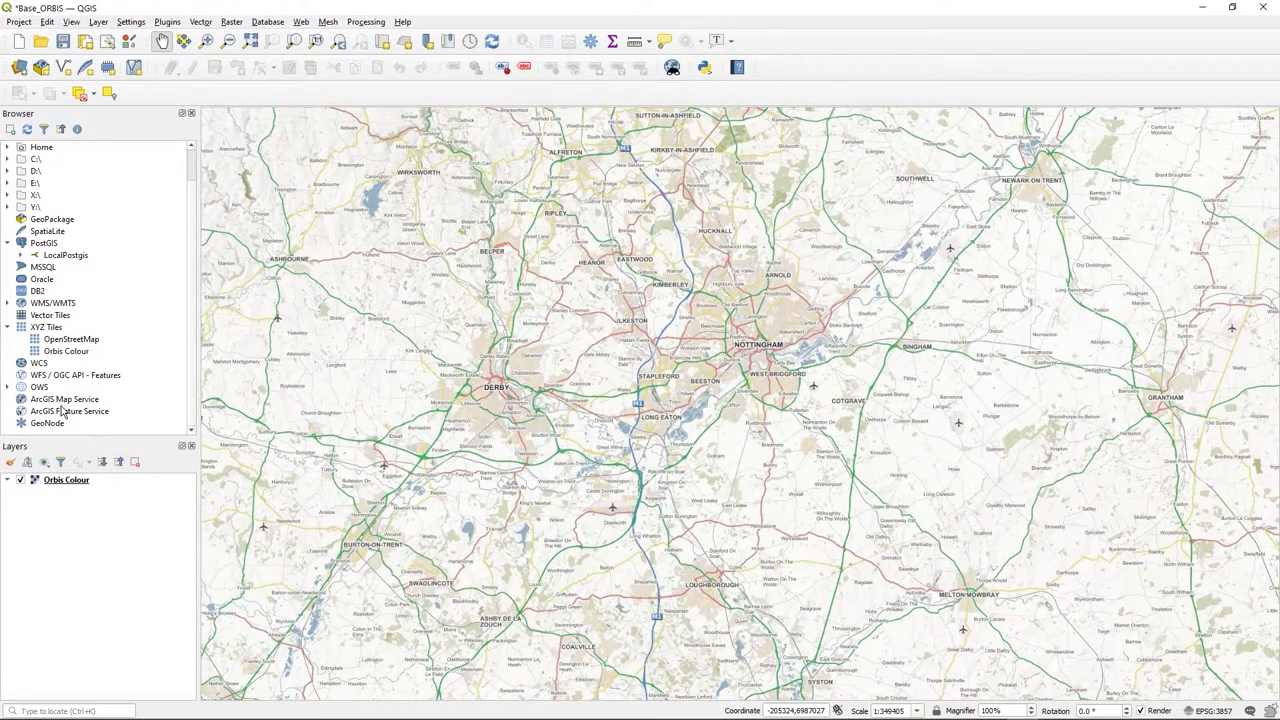
pyautogui.click(69, 411)
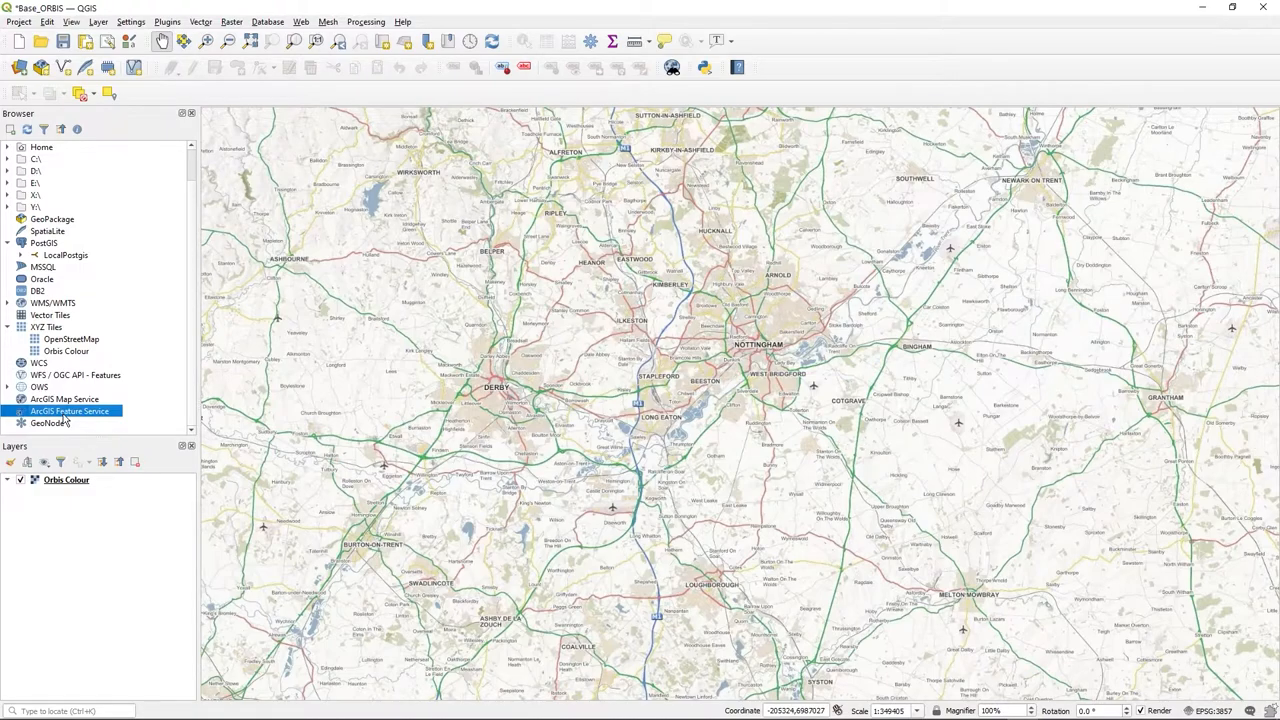
pyautogui.click(402, 22)
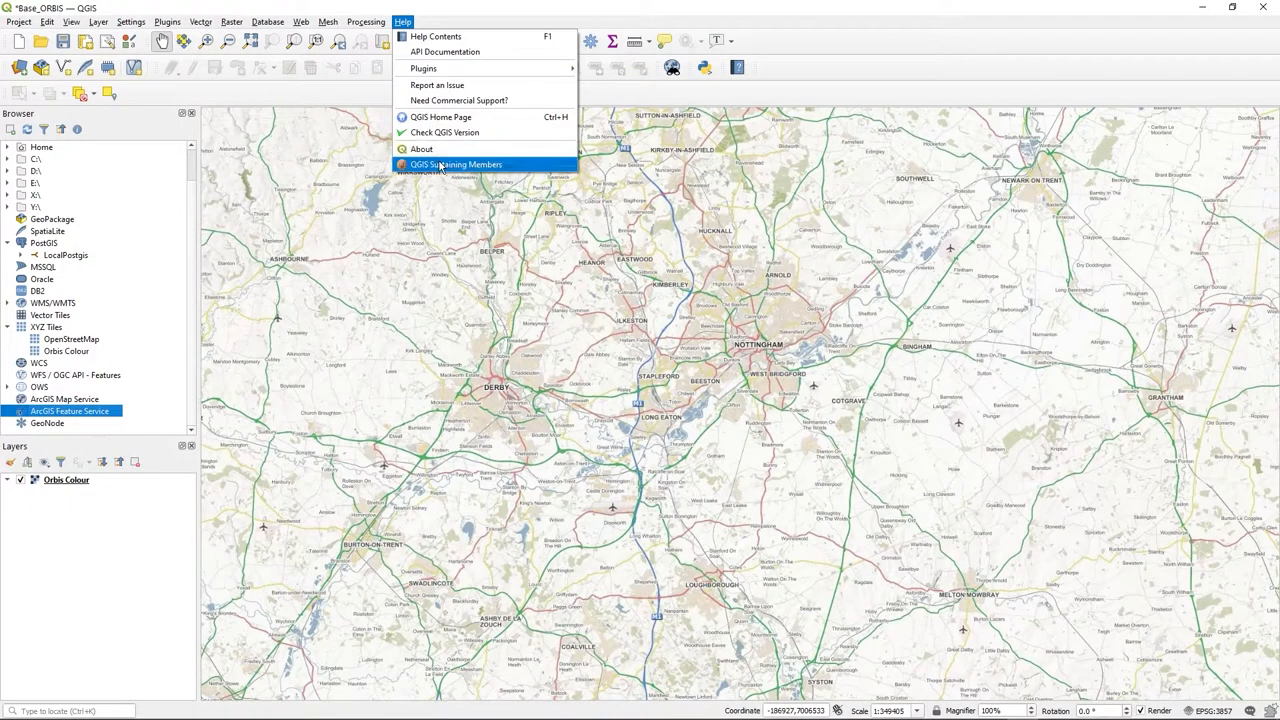
pyautogui.click(421, 149)
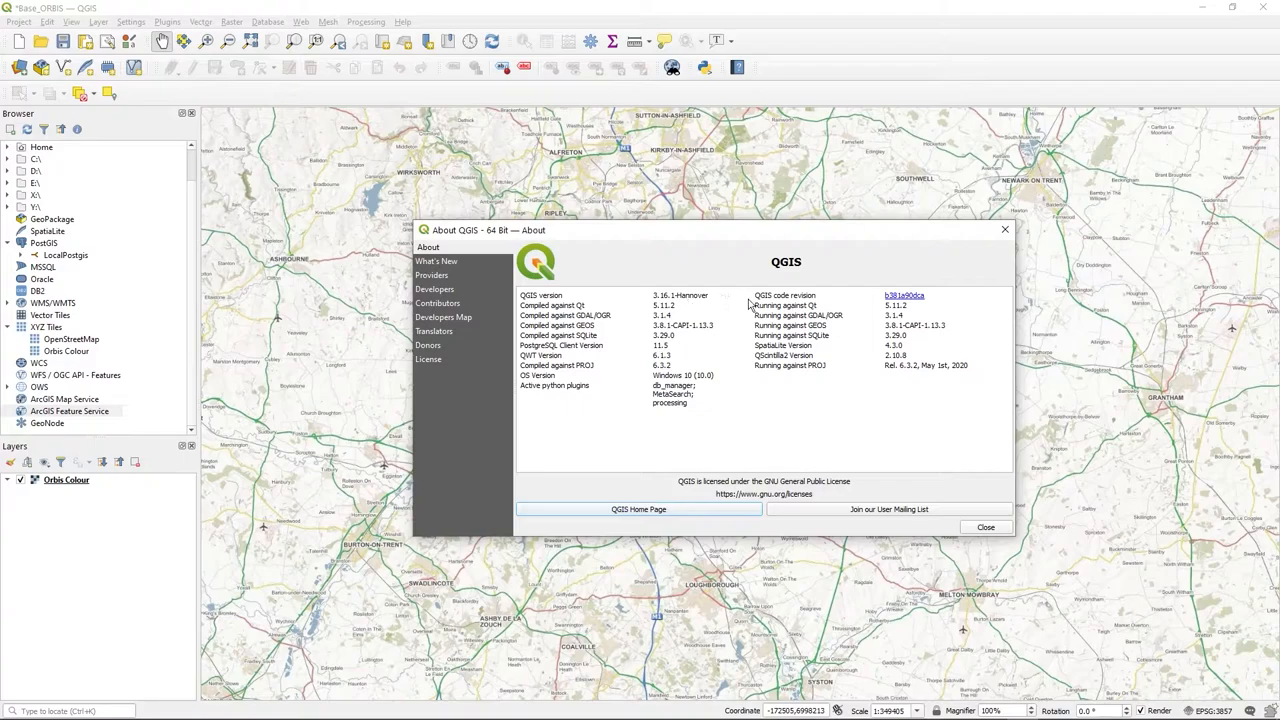
pyautogui.moveTo(1005, 233)
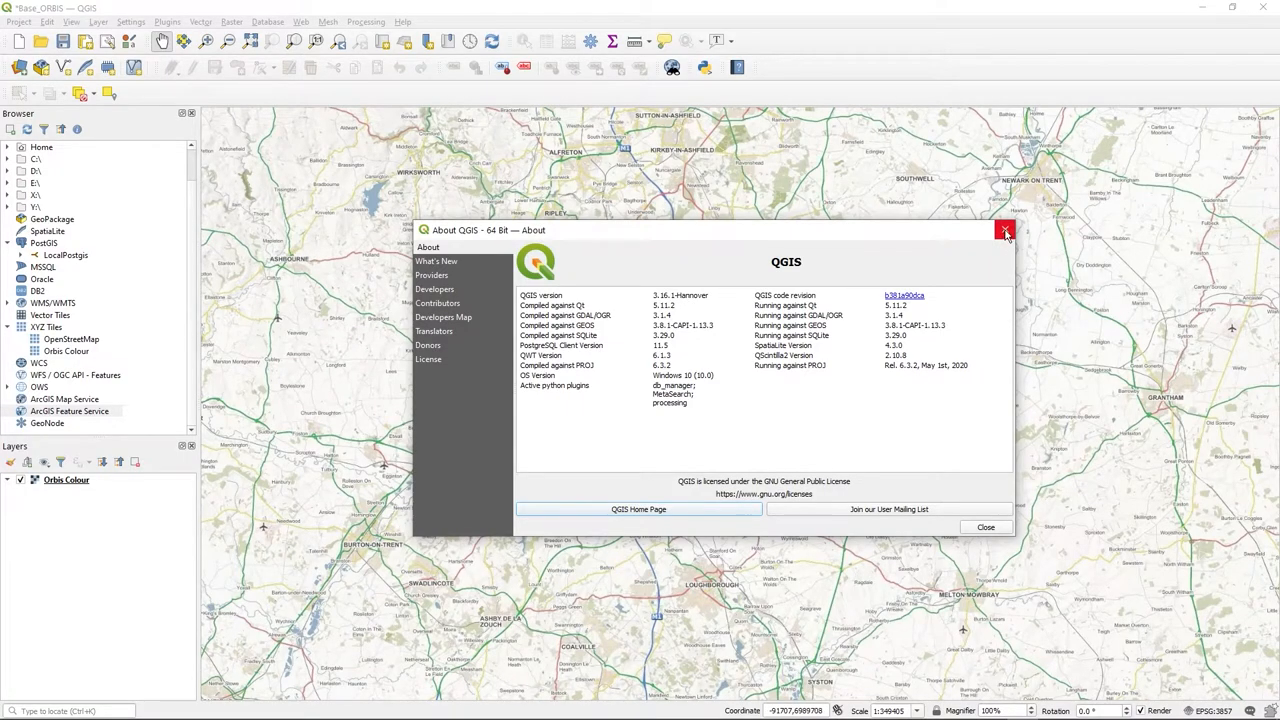
pyautogui.click(1007, 234)
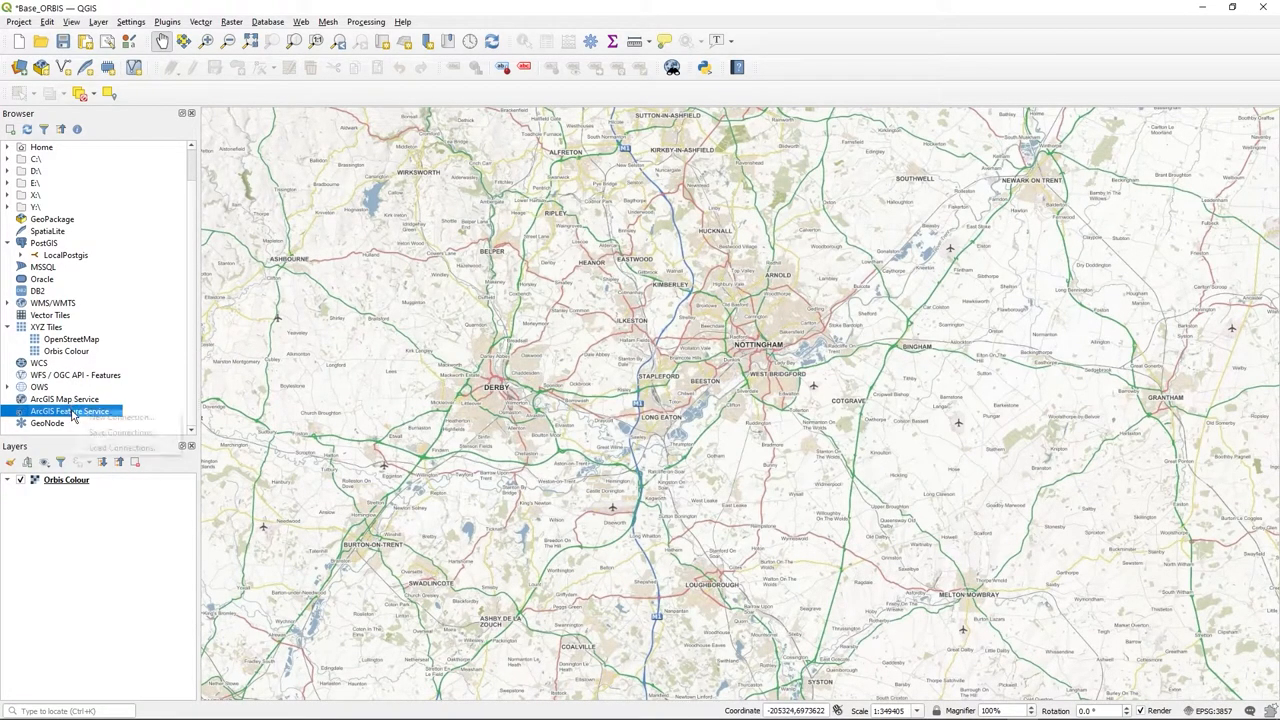
# Step: Create the 'AGOL Battlefields from Historic England' feature service connection with the copied URL
pyautogui.click(70, 411)
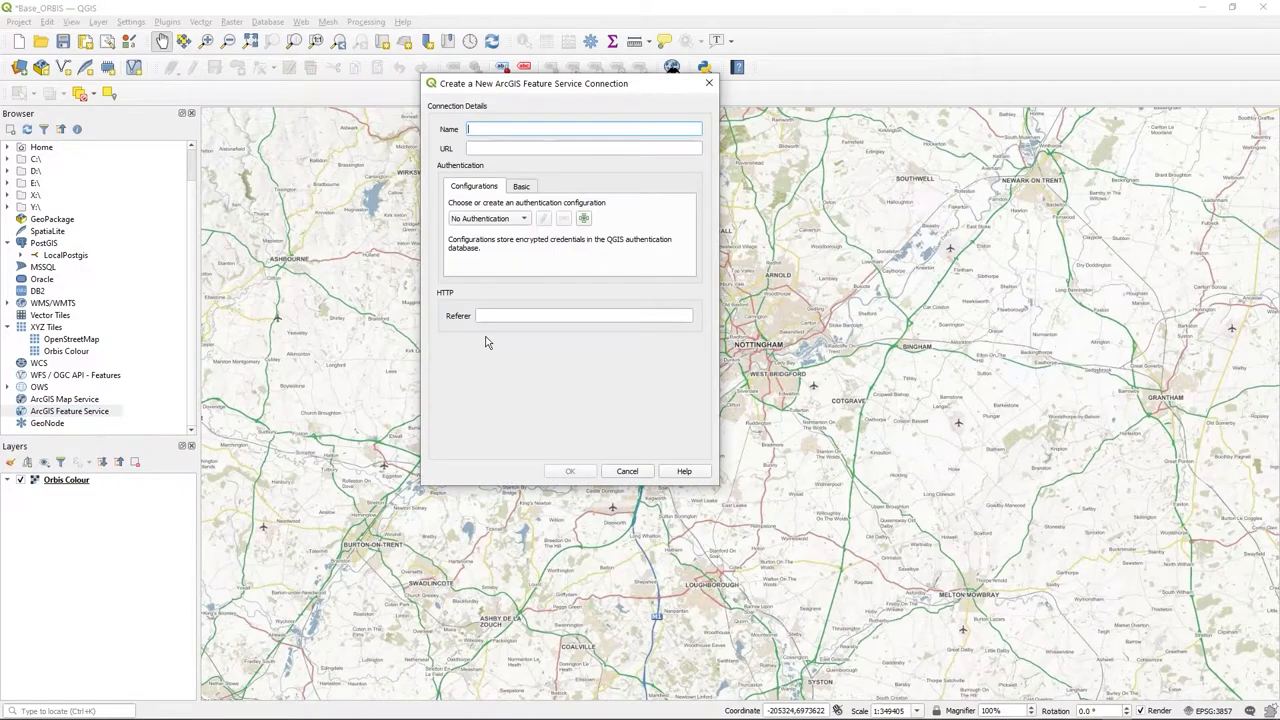
pyautogui.click(584, 148)
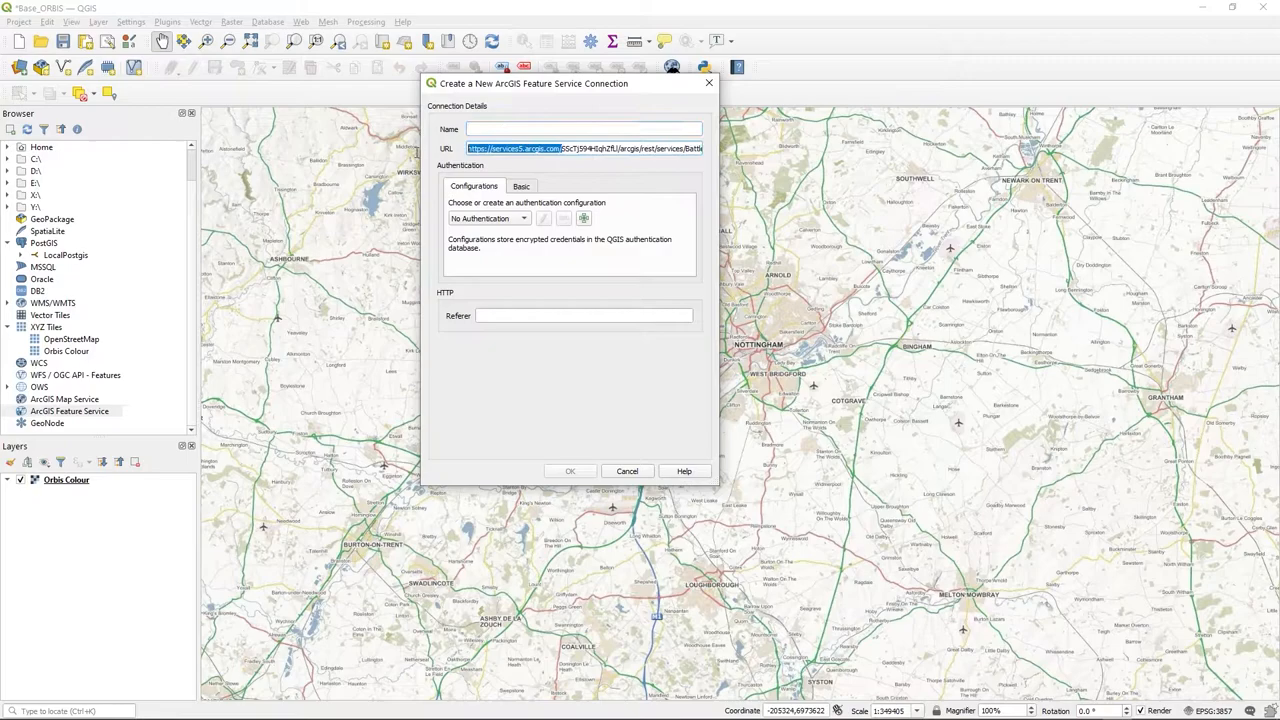
pyautogui.click(585, 128)
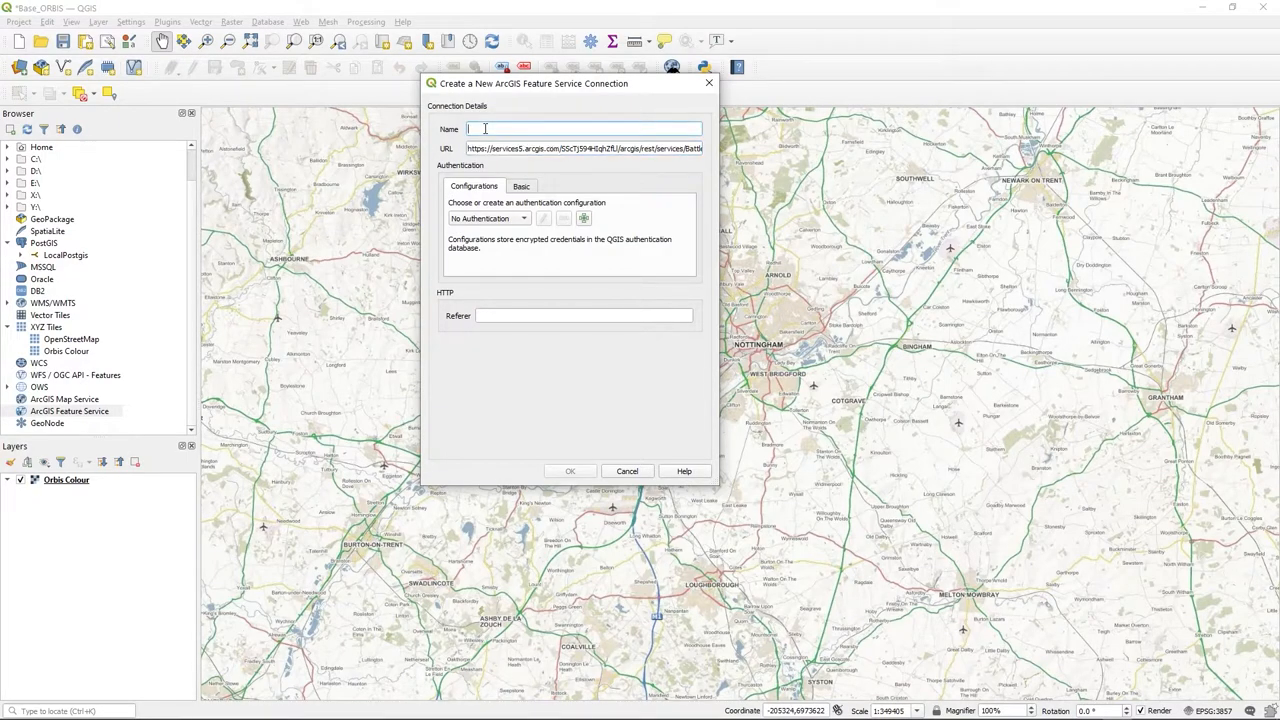
pyautogui.write('AGOL B')
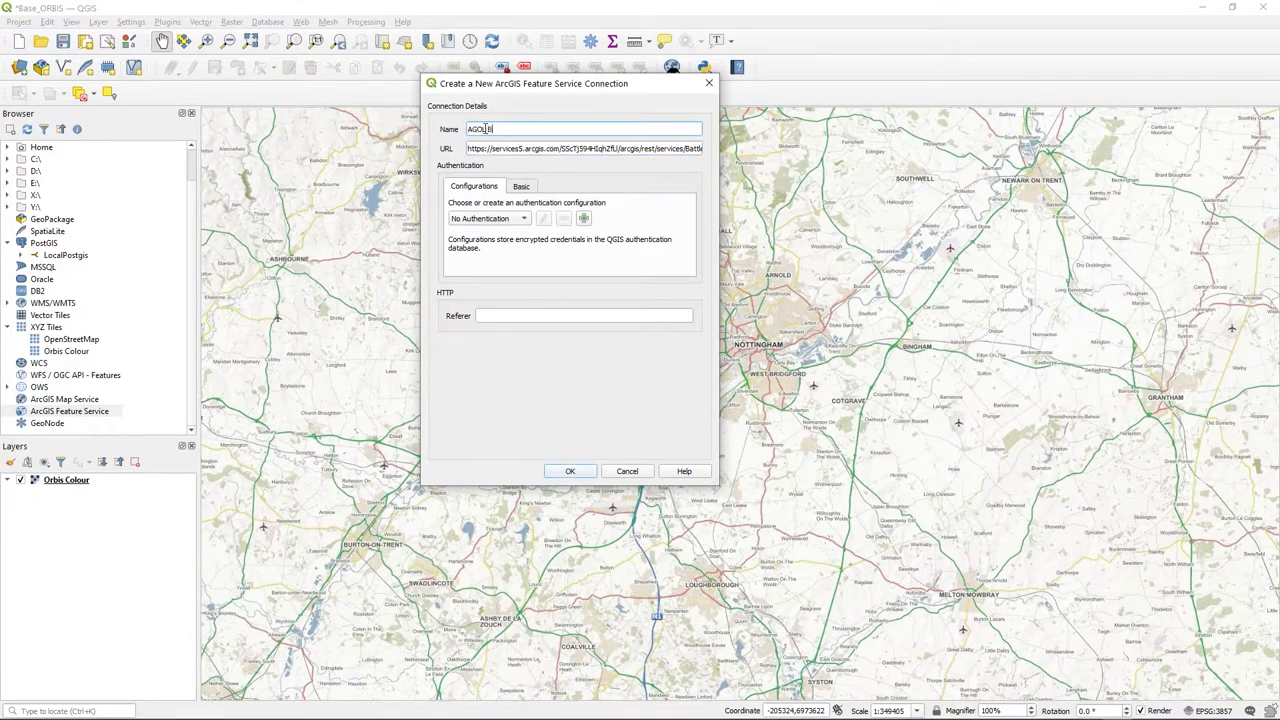
pyautogui.write('Battlefields f')
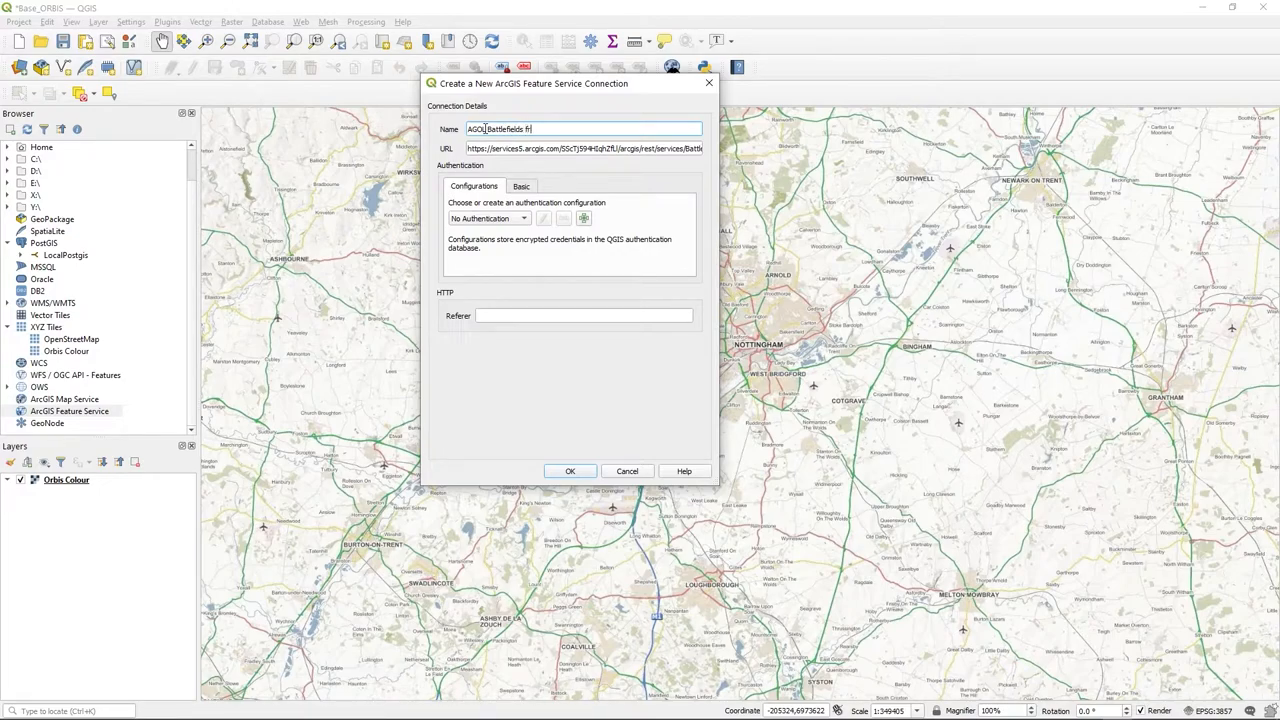
pyautogui.write('rom Historic England')
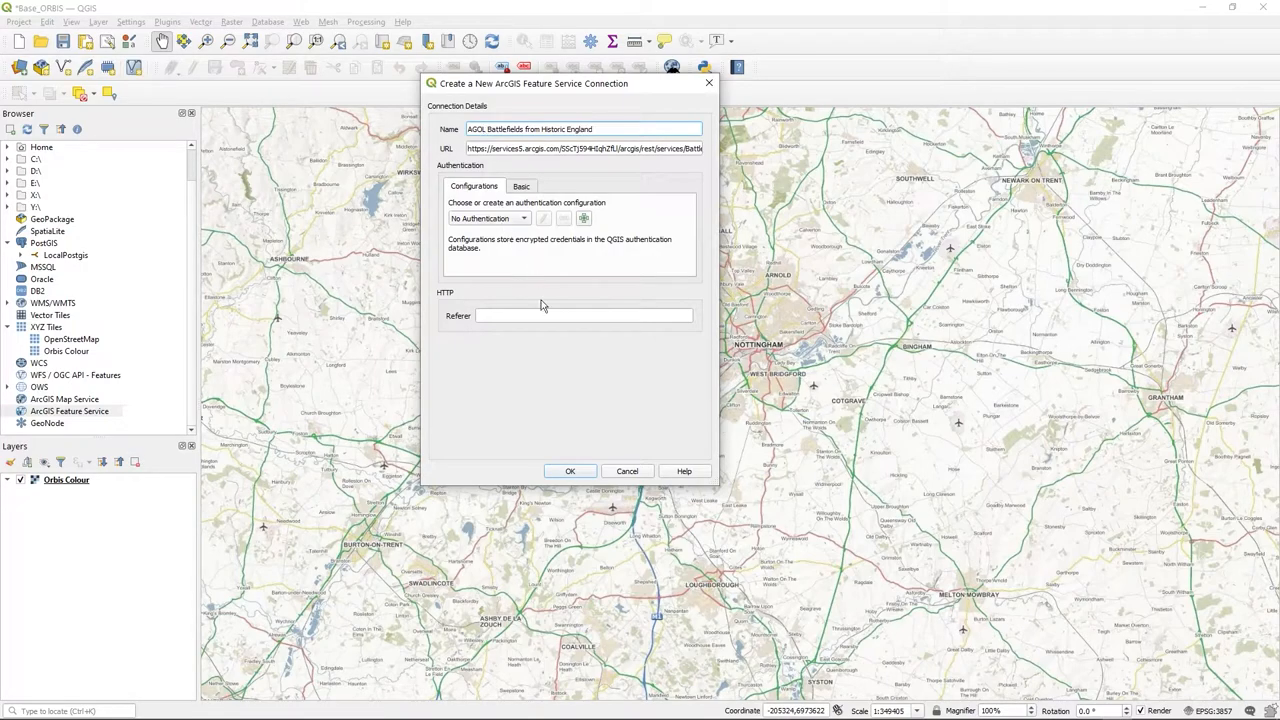
pyautogui.click(521, 186)
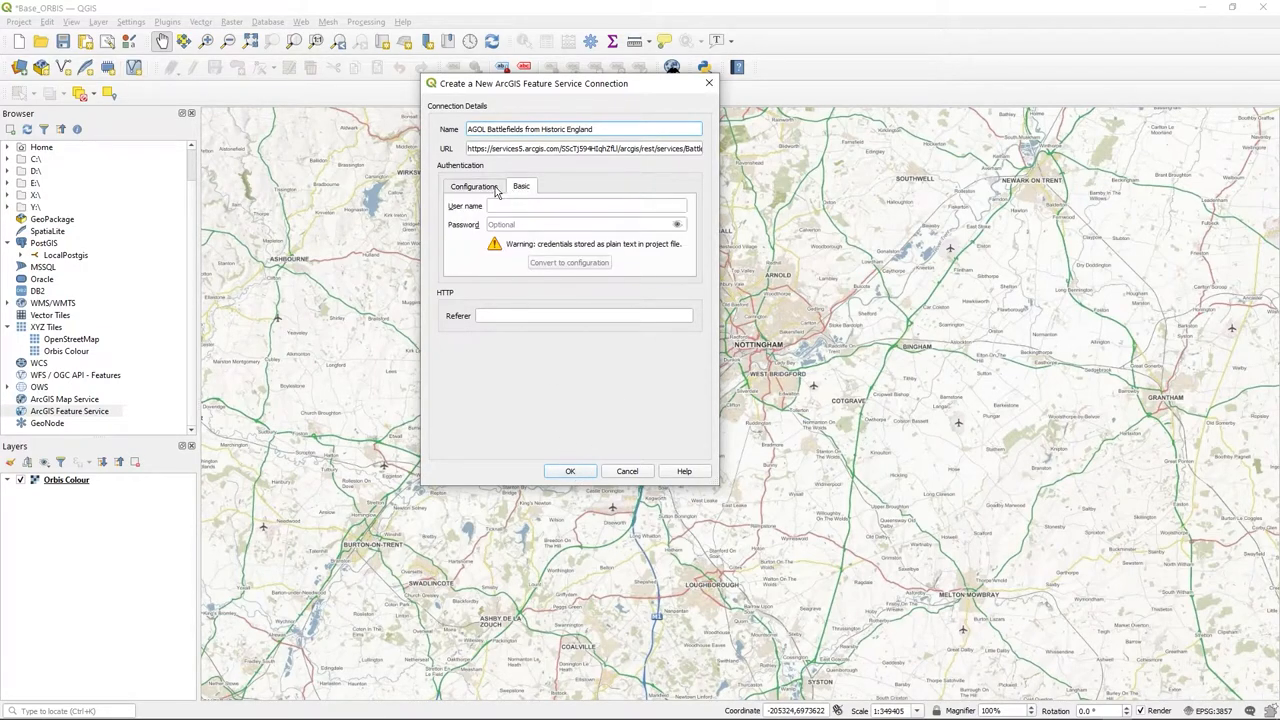
pyautogui.click(472, 186)
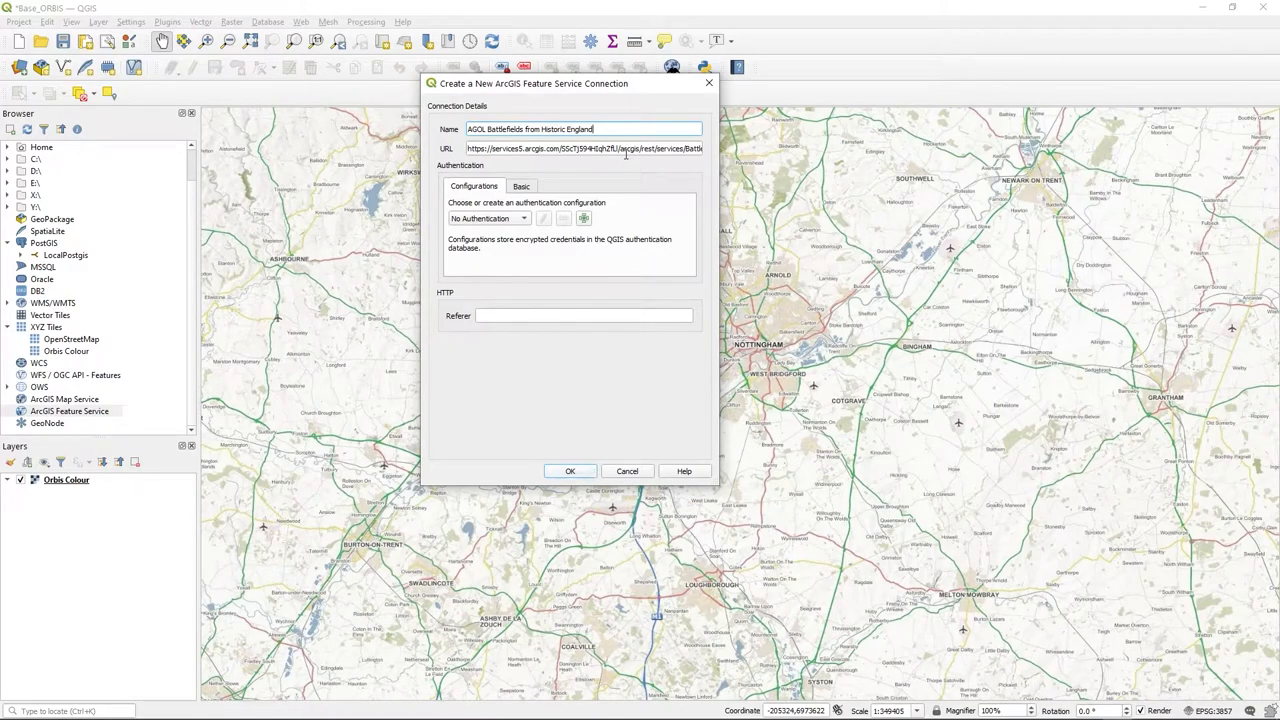
pyautogui.moveTo(581, 261)
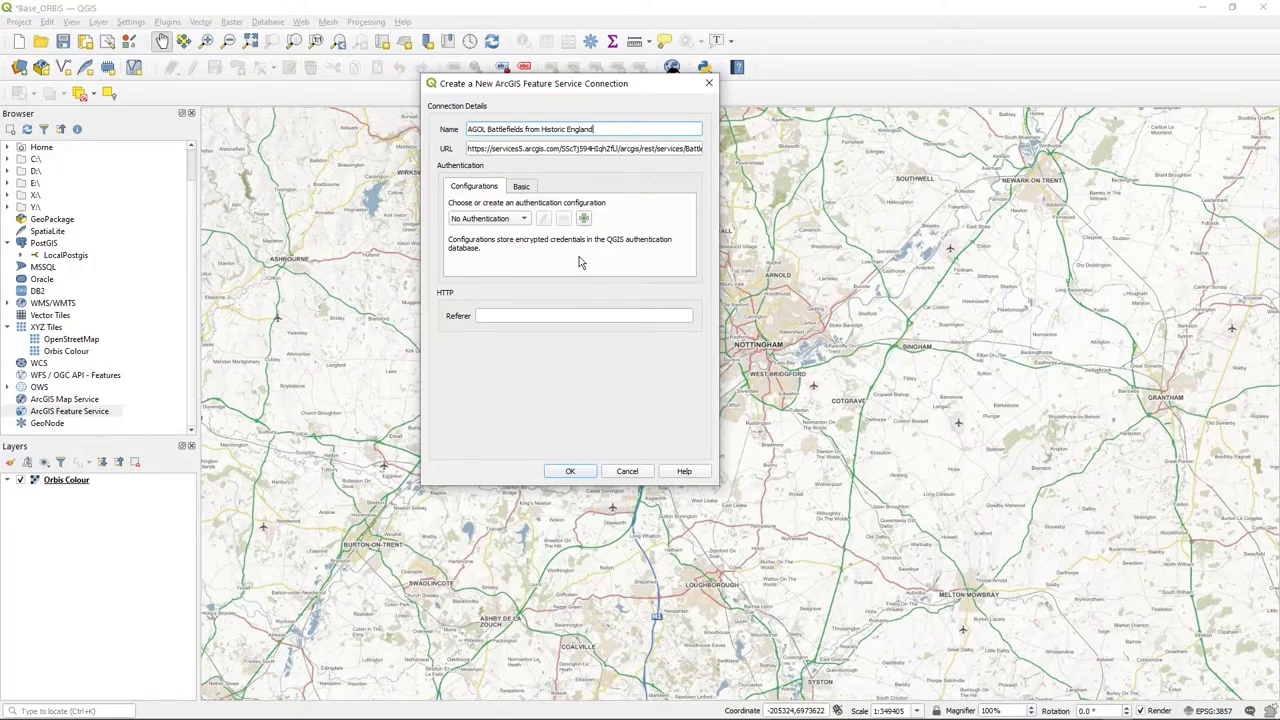
pyautogui.moveTo(584, 280)
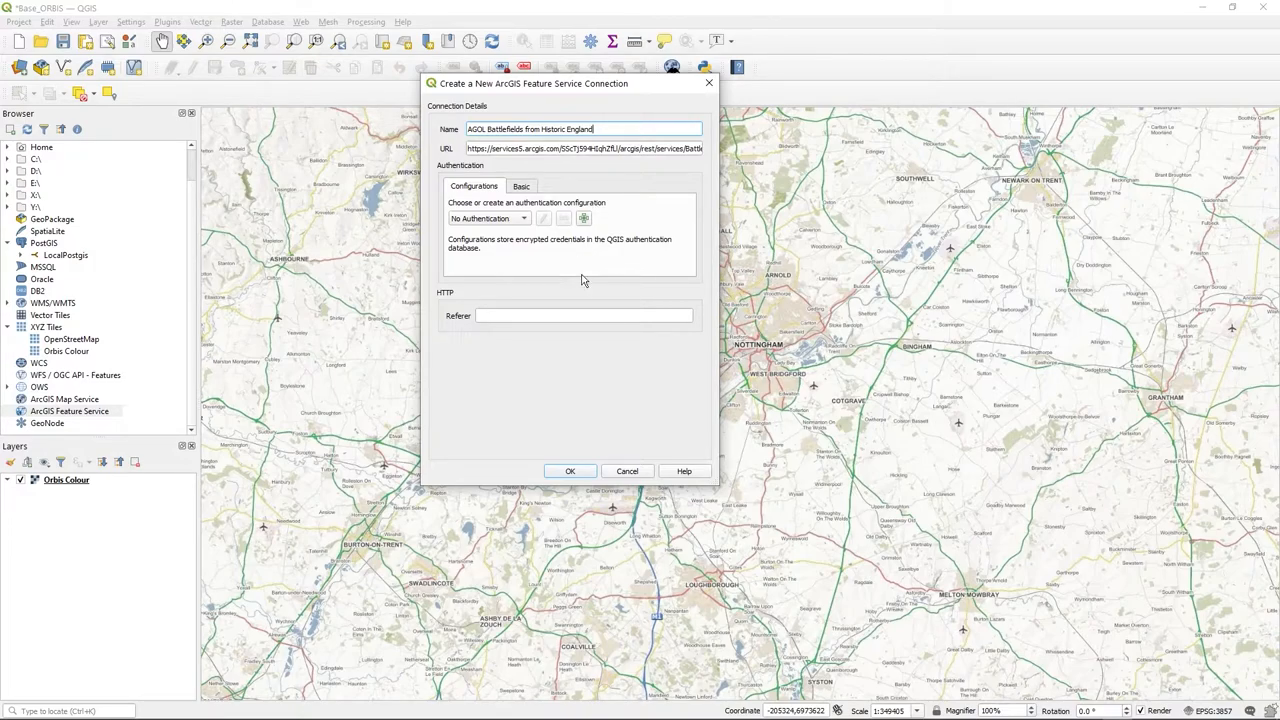
pyautogui.click(570, 471)
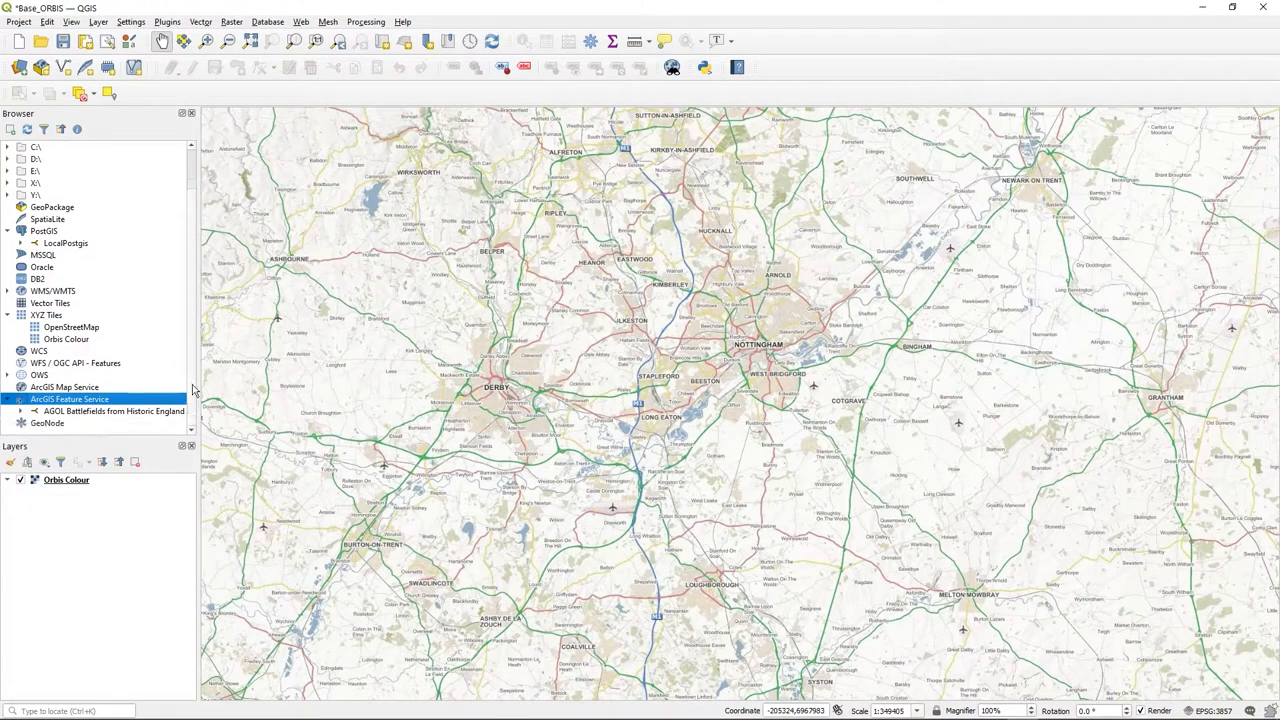
# Step: Add the Battlefields layer from the new connection and pan toward Leicester
pyautogui.click(110, 411)
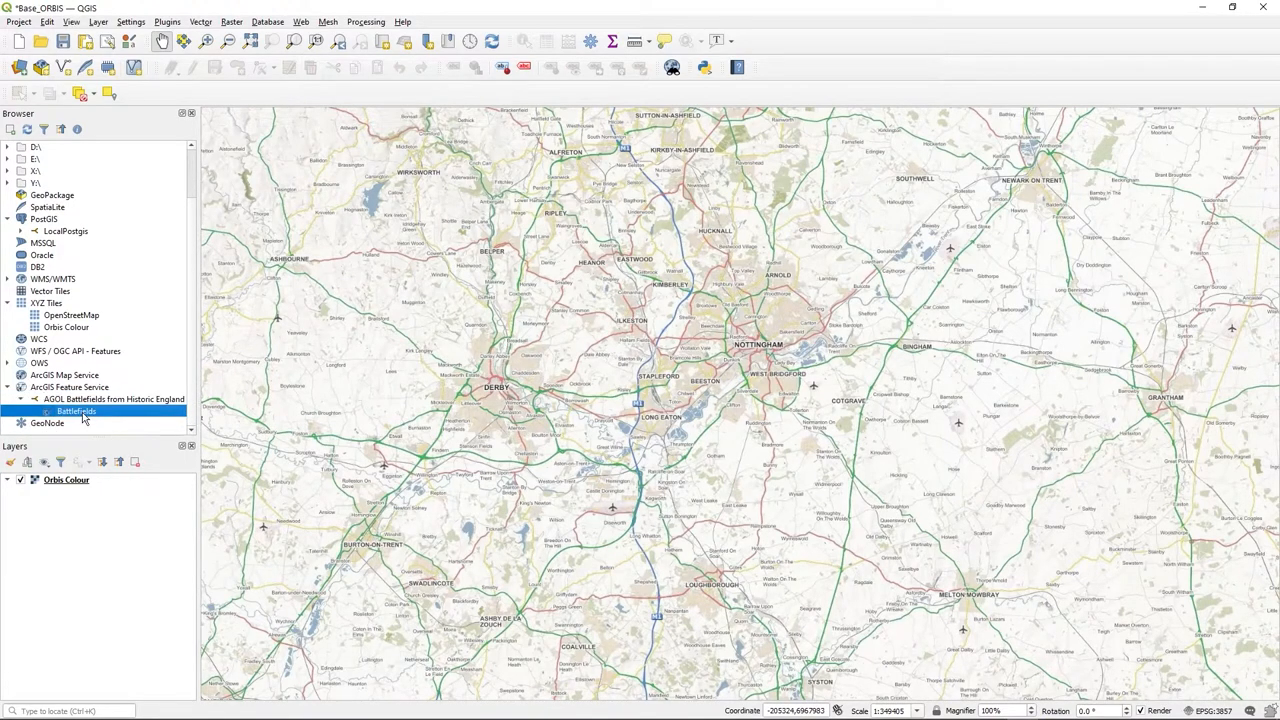
pyautogui.doubleClick(73, 411)
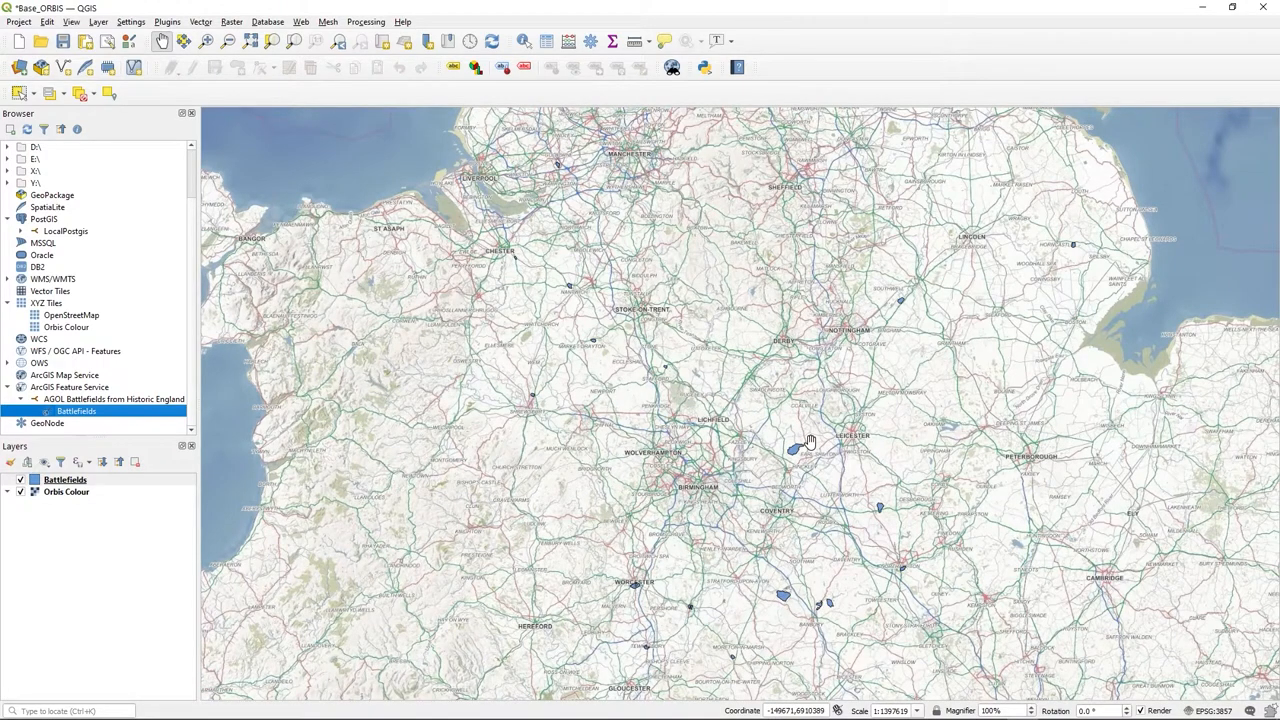
pyautogui.moveTo(810, 440); pyautogui.dragTo(840, 400)
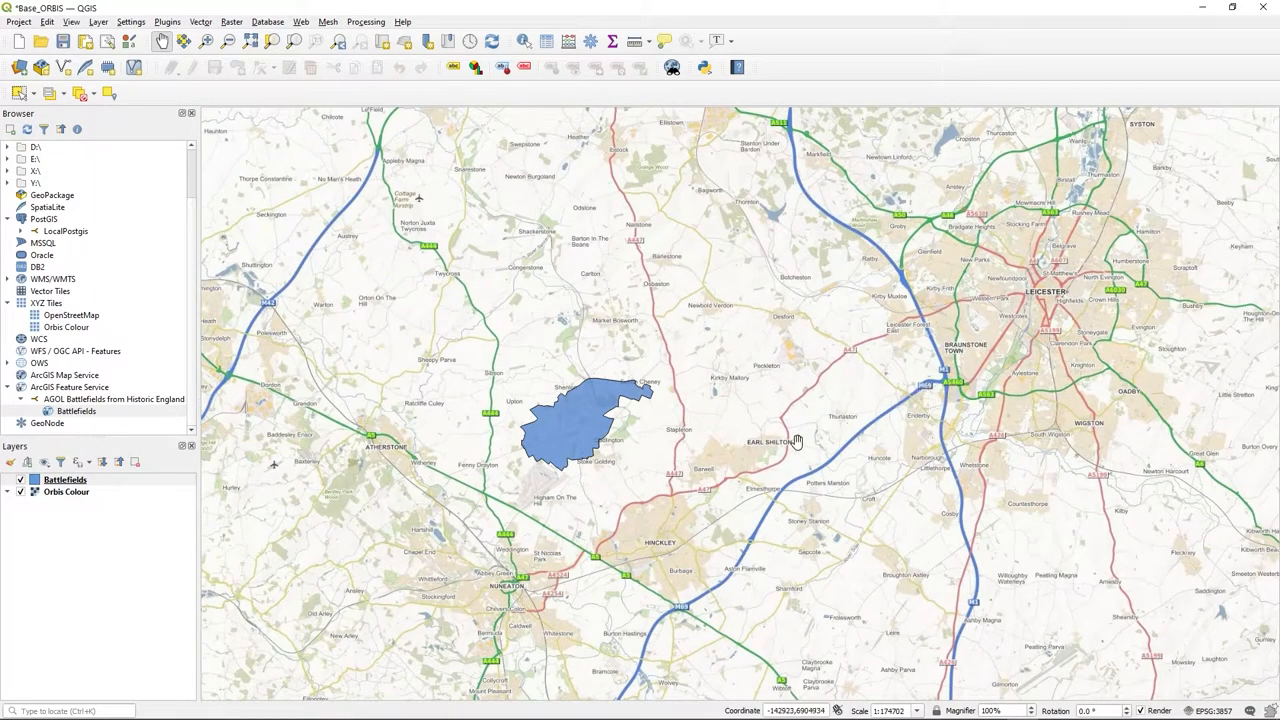
pyautogui.scroll(-3)
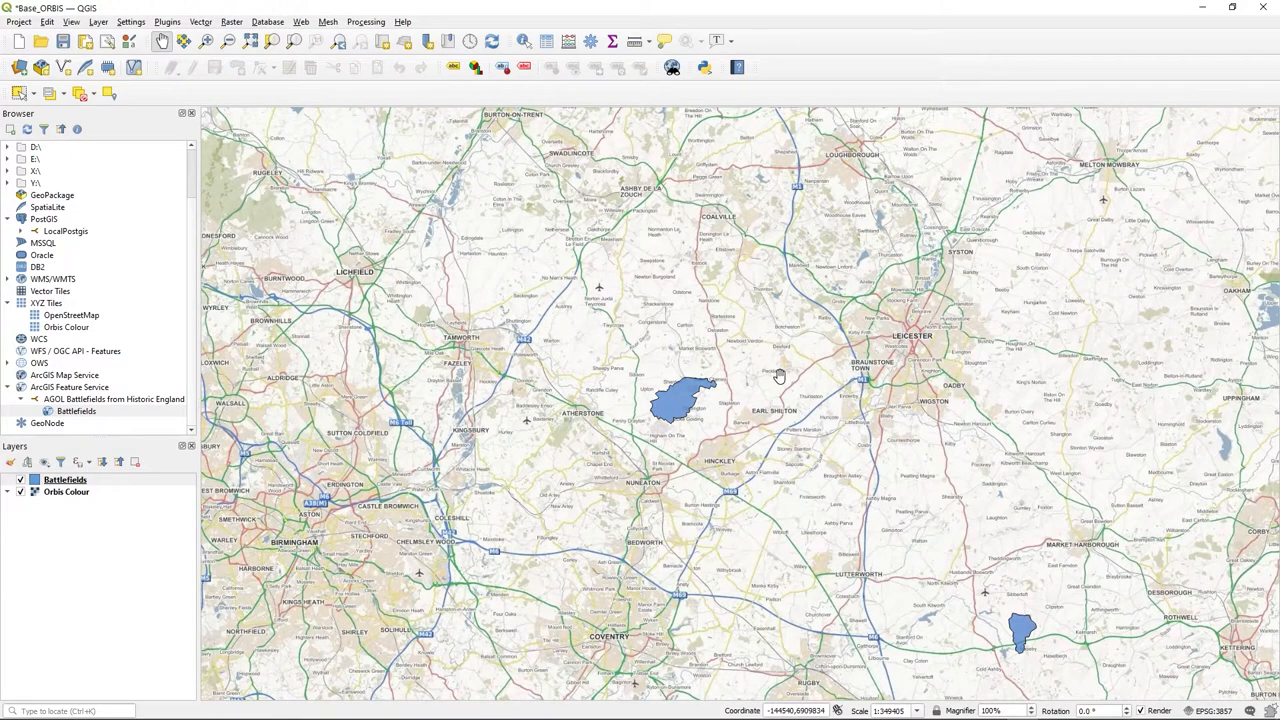
pyautogui.moveTo(697, 390)
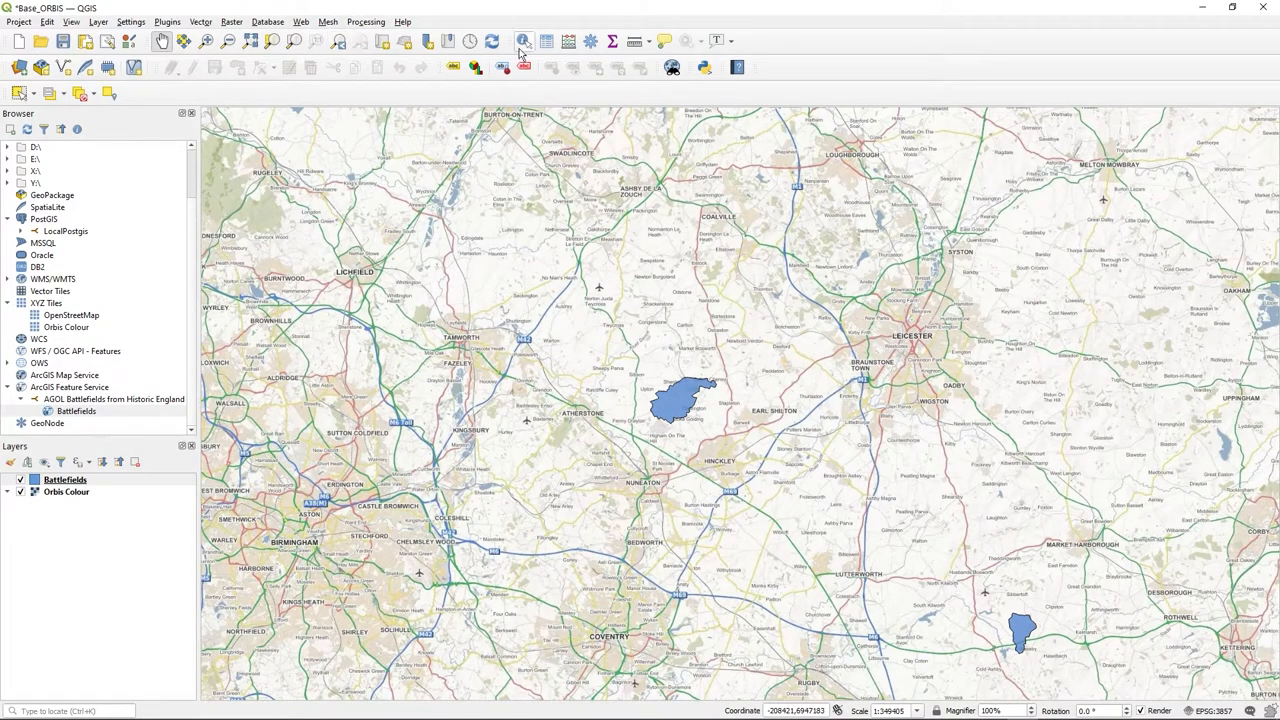
pyautogui.moveTo(678, 402)
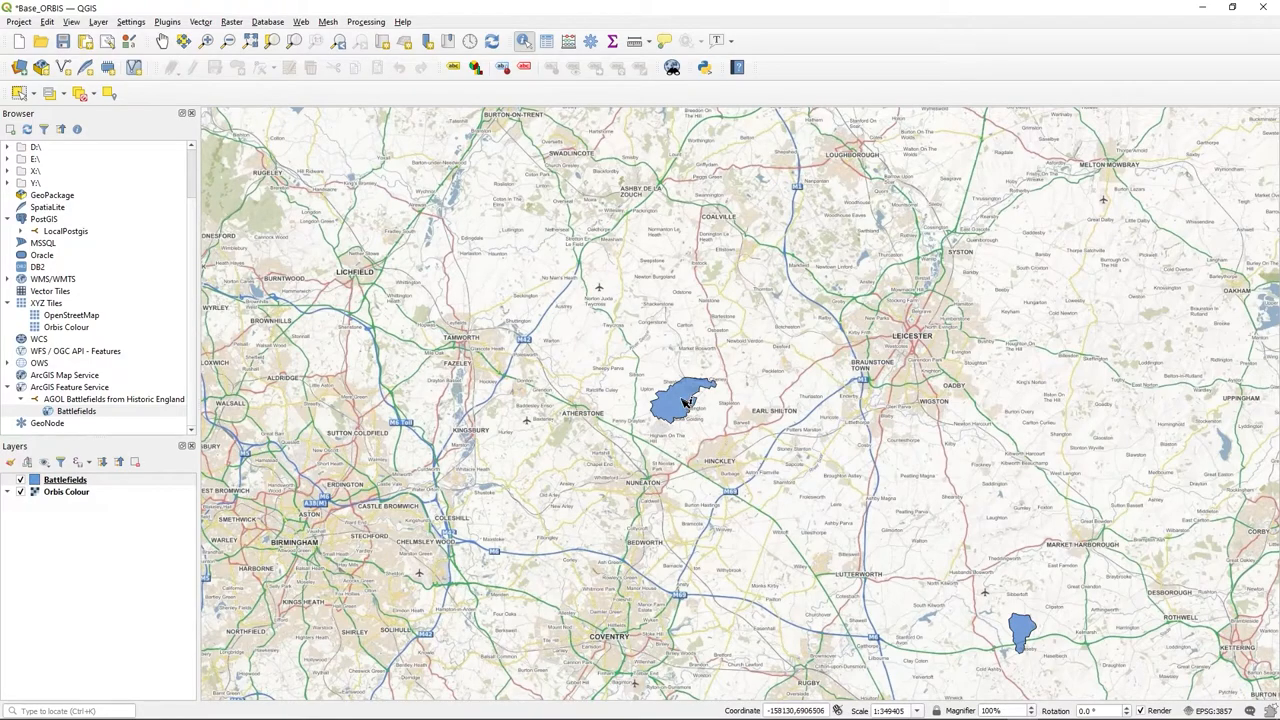
# Step: Identify the Bosworth battlefield polygon and follow its Historic England hyperlink
pyautogui.click(680, 405)
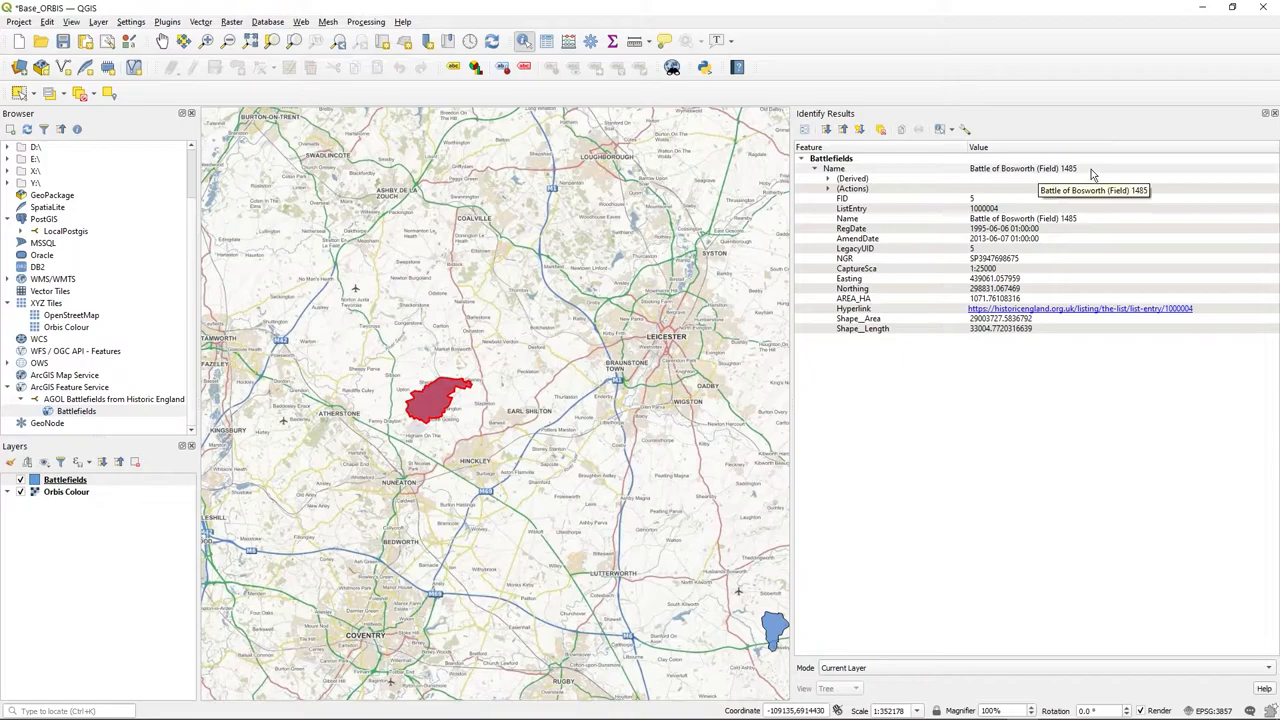
pyautogui.moveTo(1005, 188)
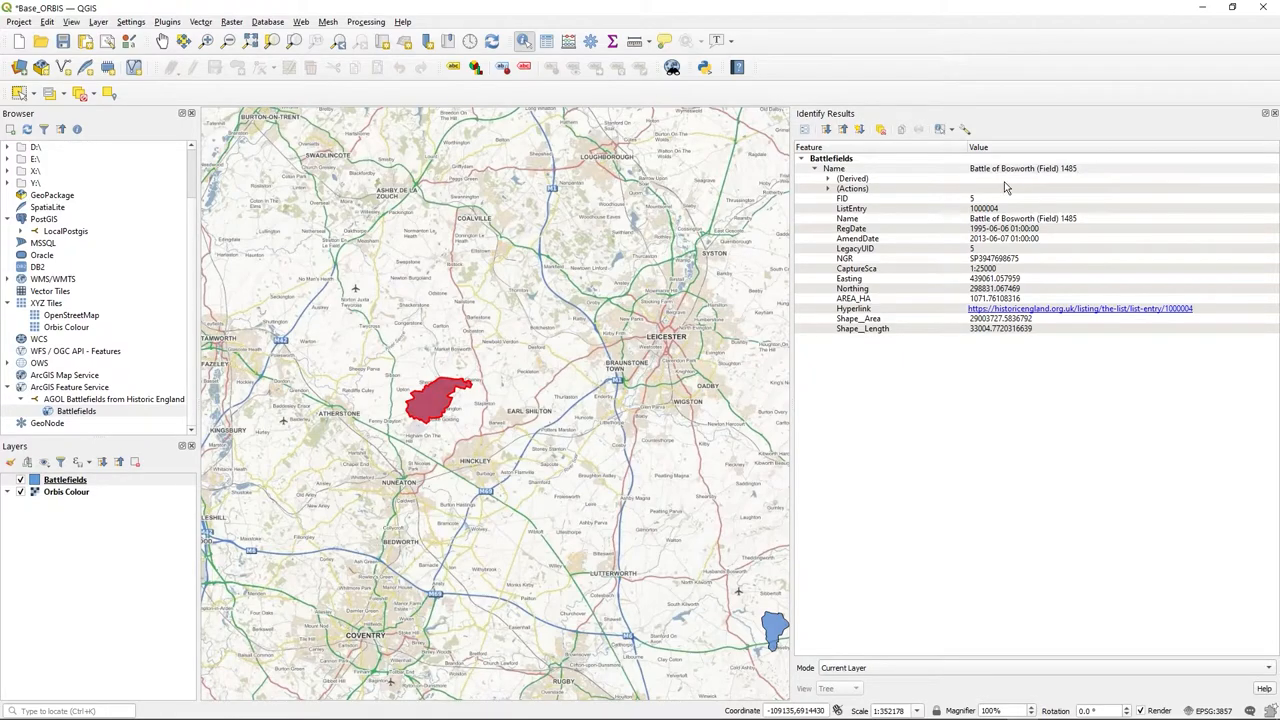
pyautogui.moveTo(846, 381)
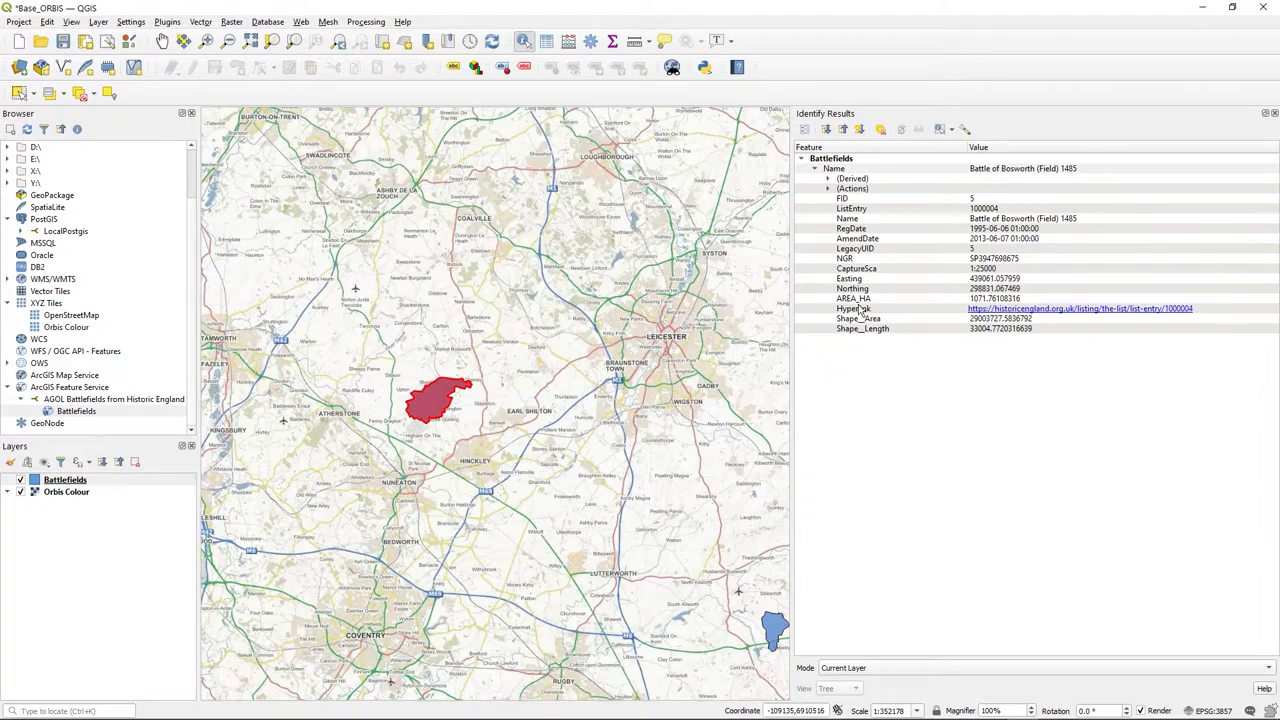
pyautogui.click(1097, 308)
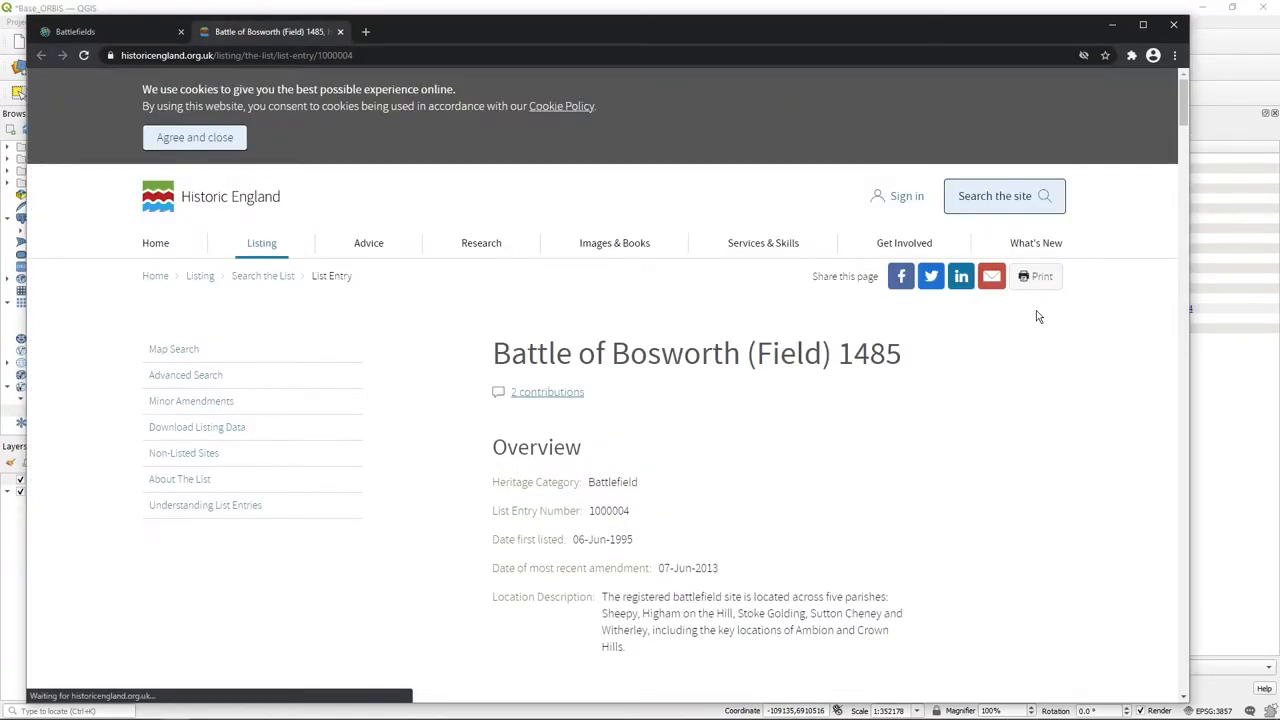
# Step: Scroll through the Bosworth listing's overview, map, location, history and details
pyautogui.scroll(-3)
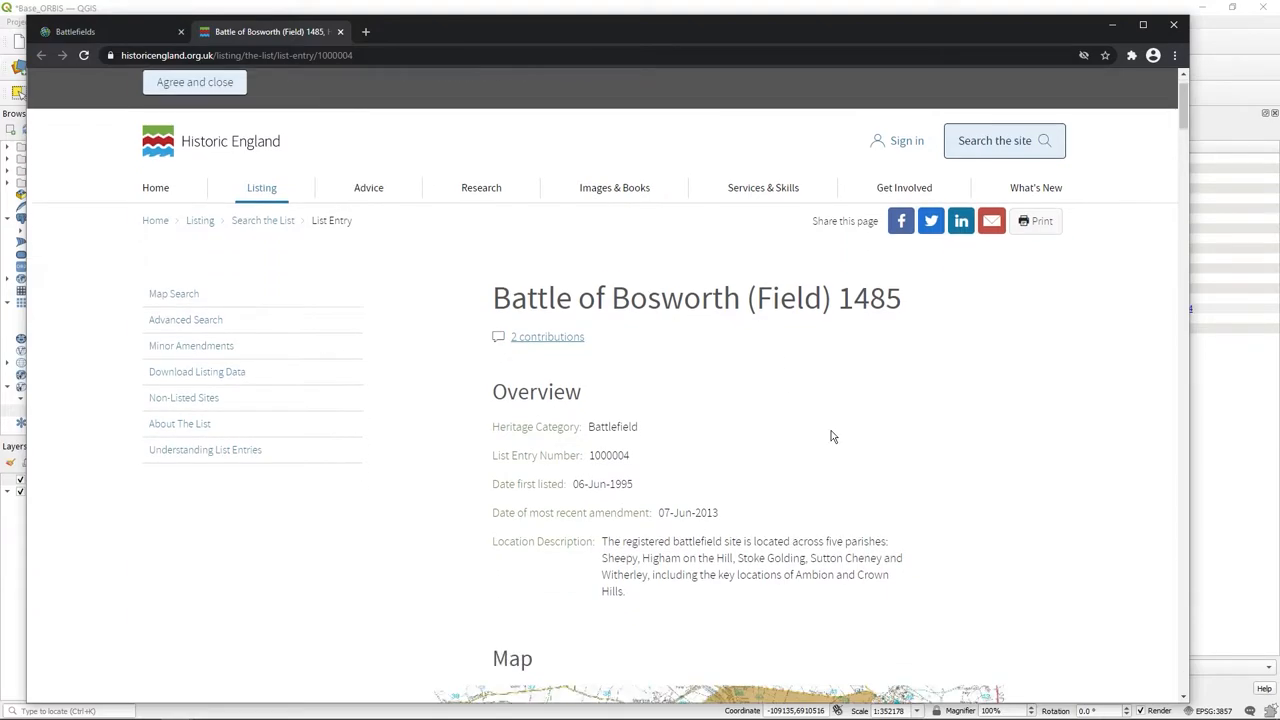
pyautogui.scroll(-3)
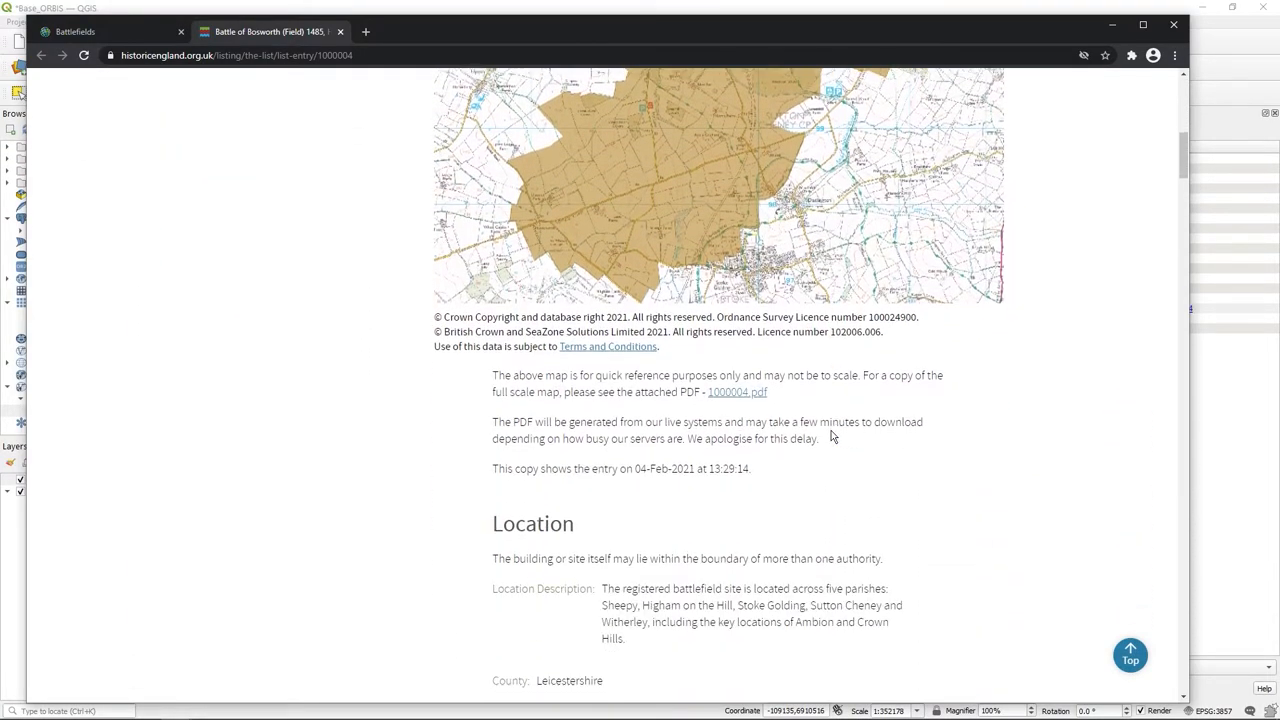
pyautogui.scroll(-3)
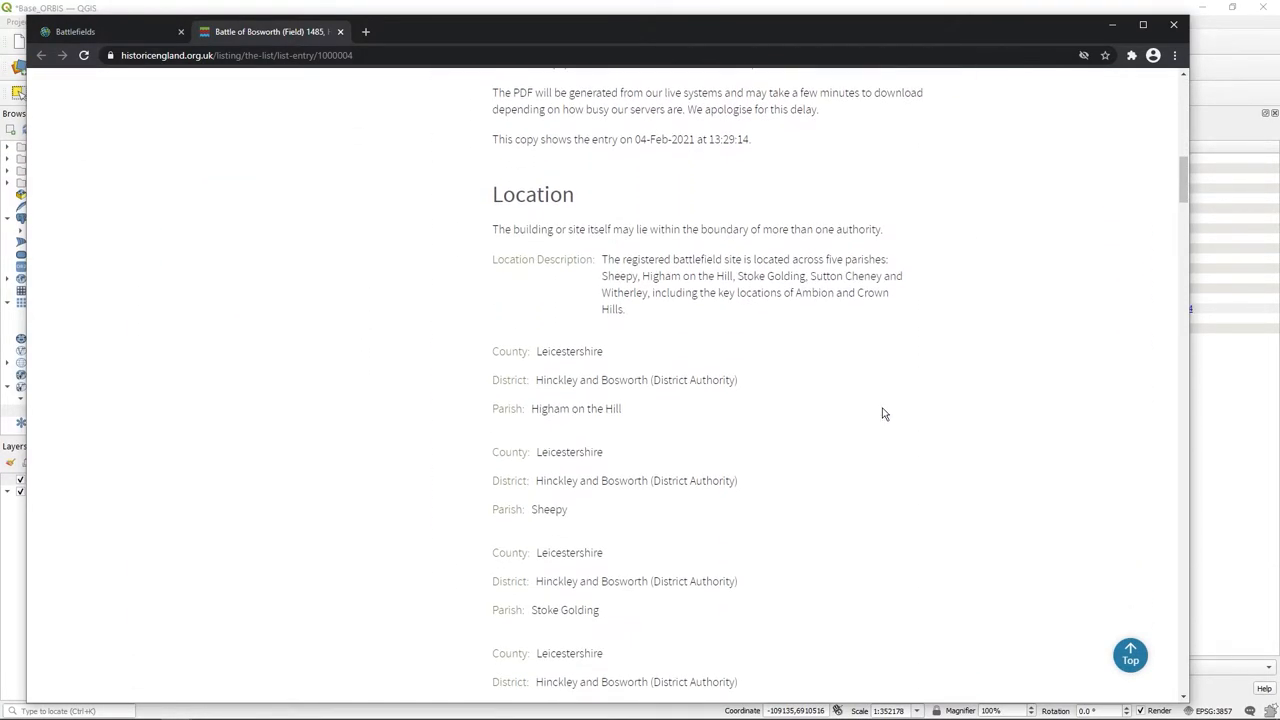
pyautogui.scroll(-3)
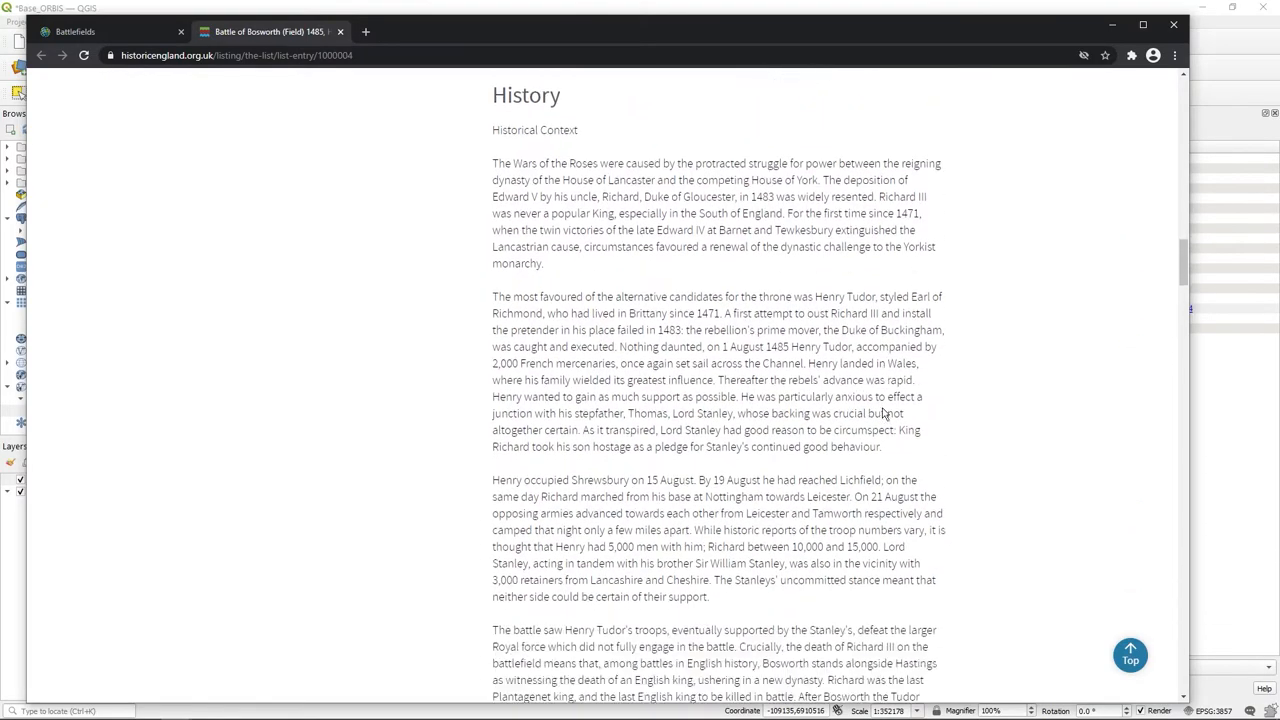
pyautogui.scroll(-3)
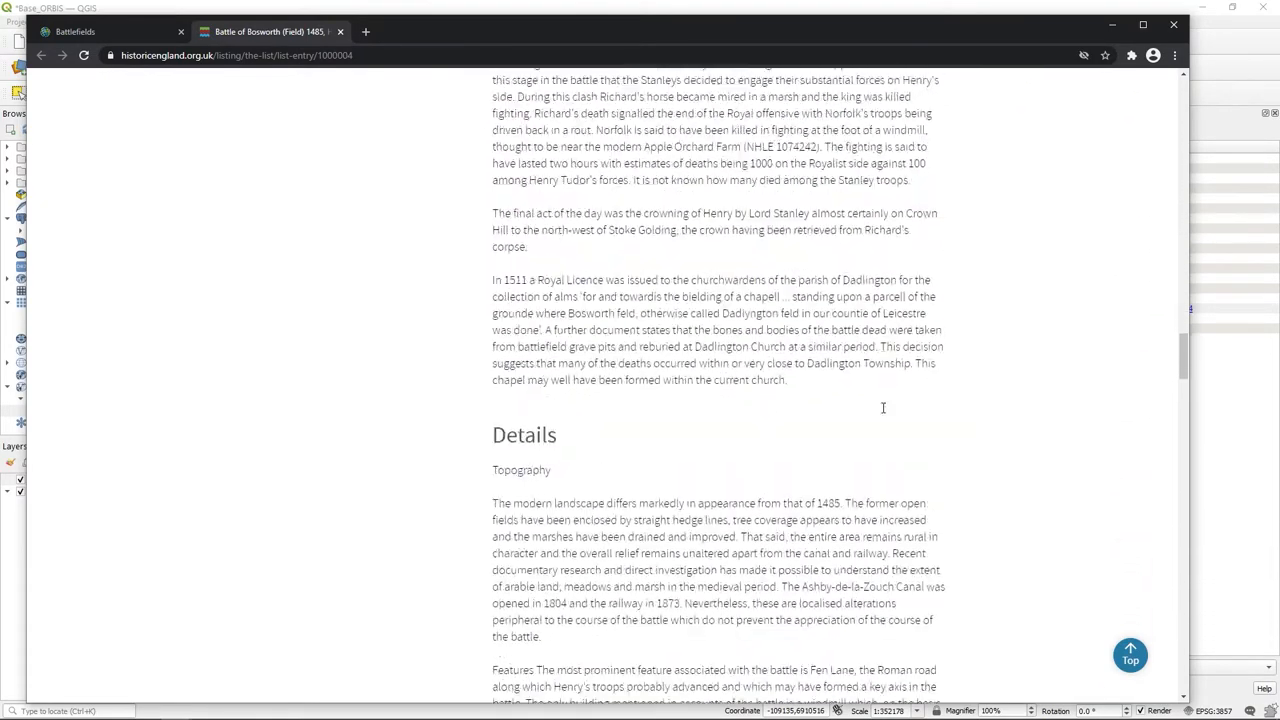
pyautogui.scroll(-3)
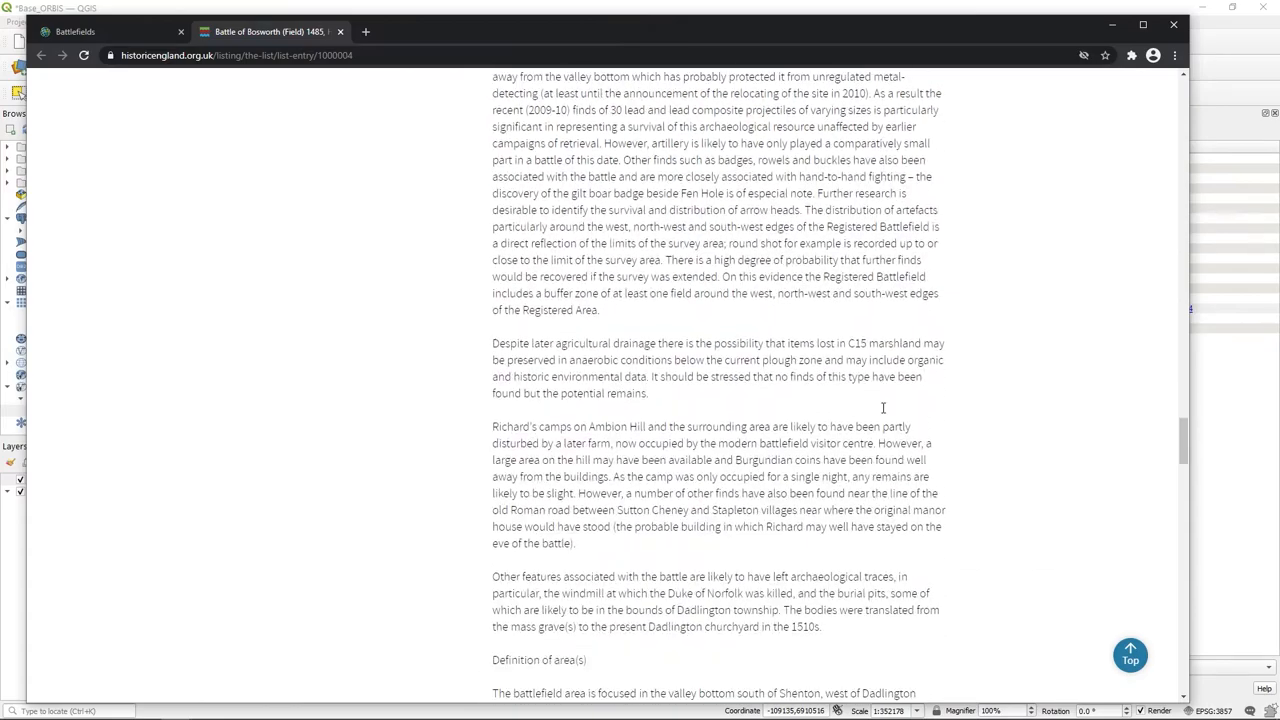
pyautogui.scroll(-3)
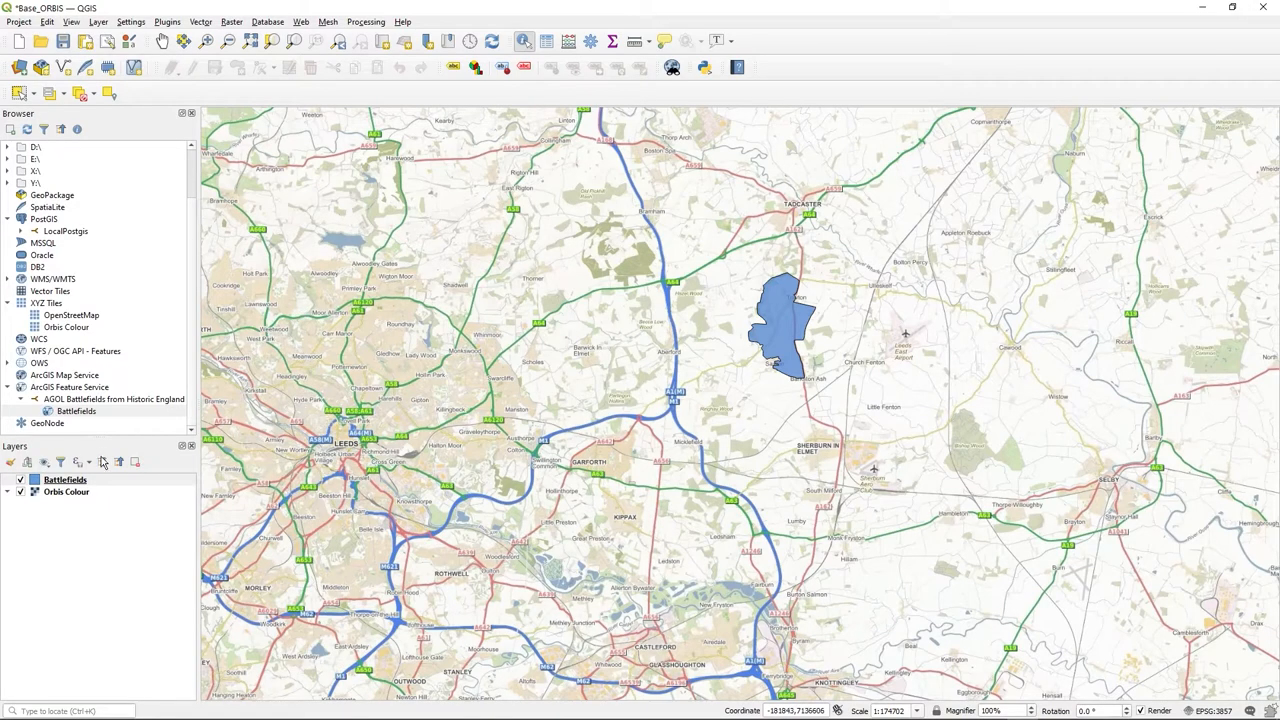
# Step: Give the Battlefields layer Single Labels using the Name field, applied and confirmed
pyautogui.rightClick(52, 474)
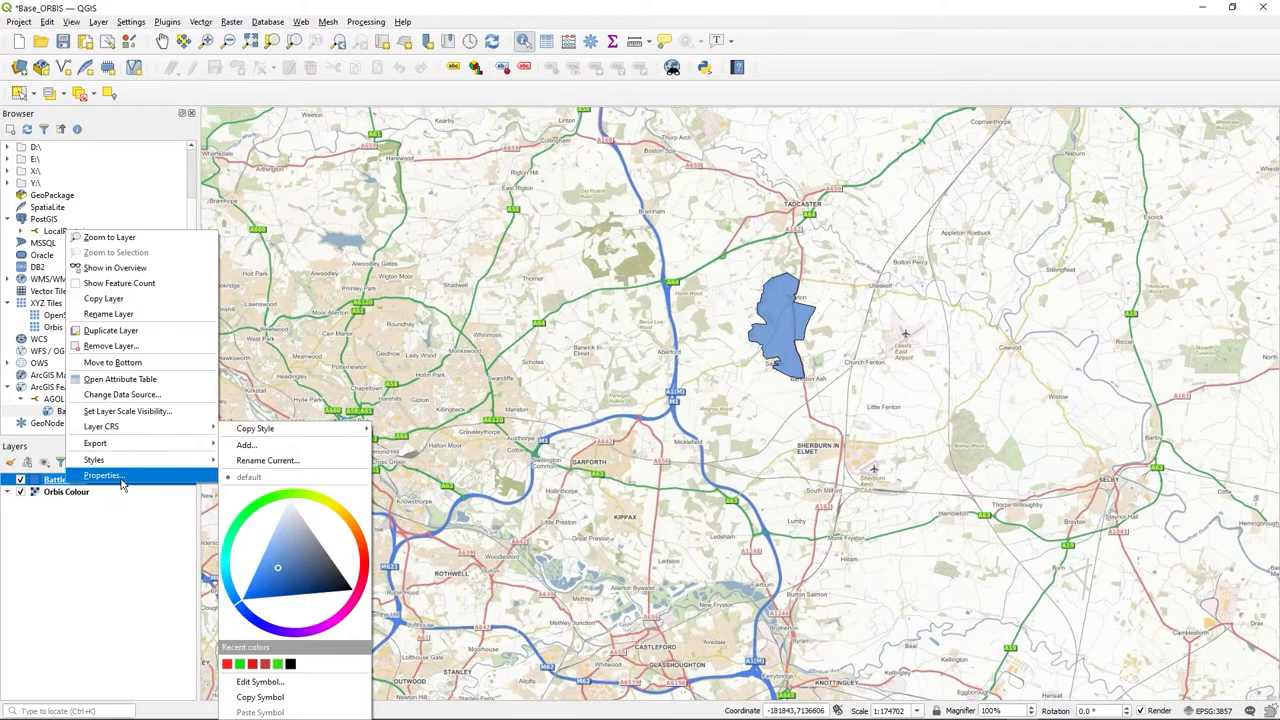
pyautogui.click(103, 475)
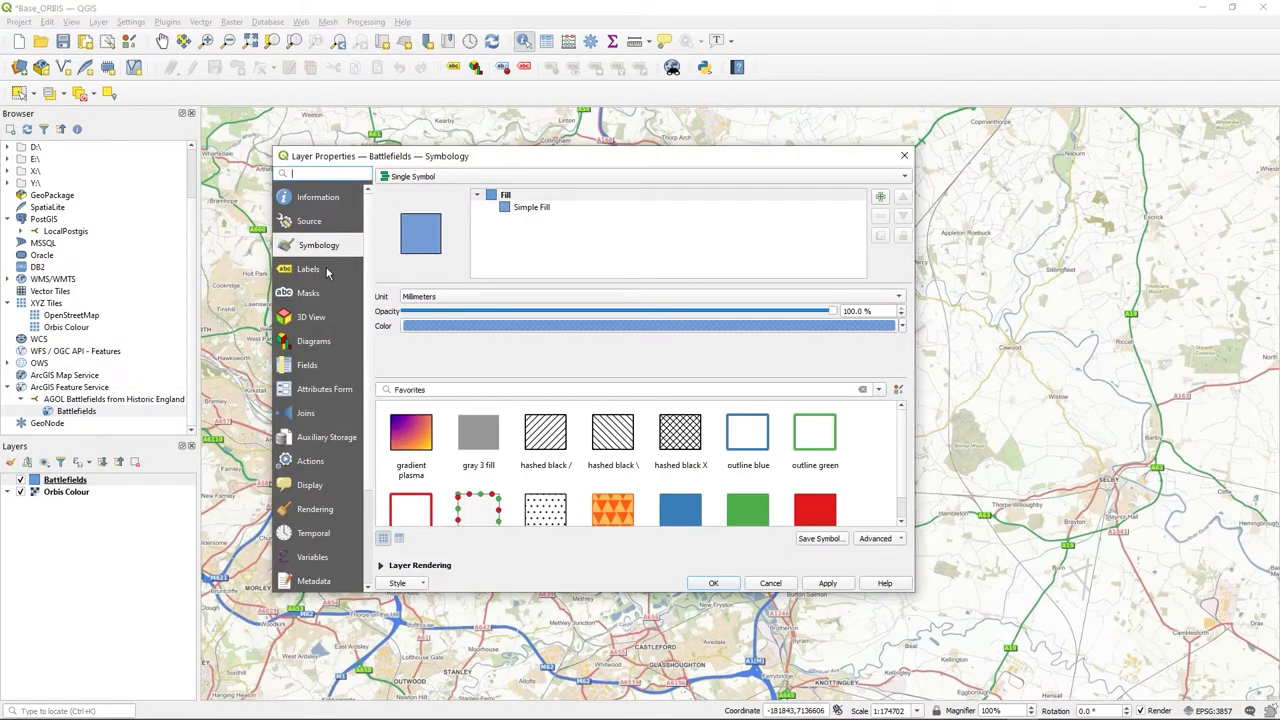
pyautogui.click(309, 269)
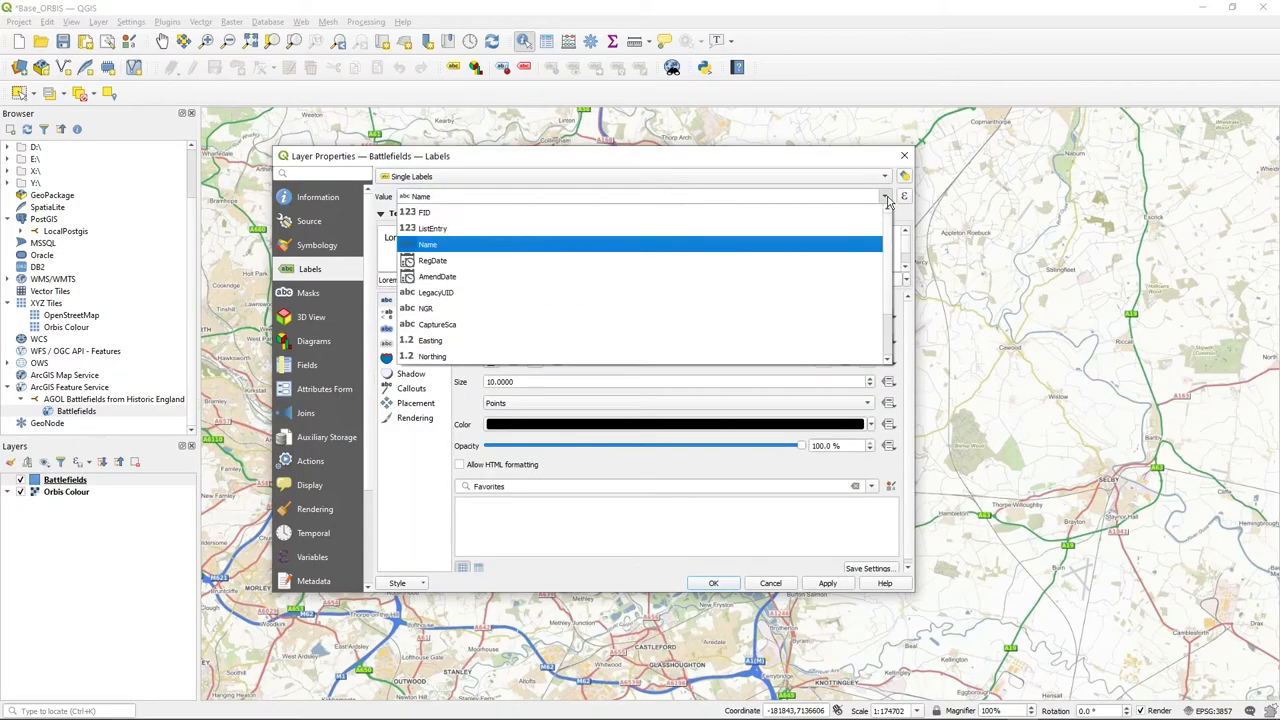
pyautogui.moveTo(785, 248)
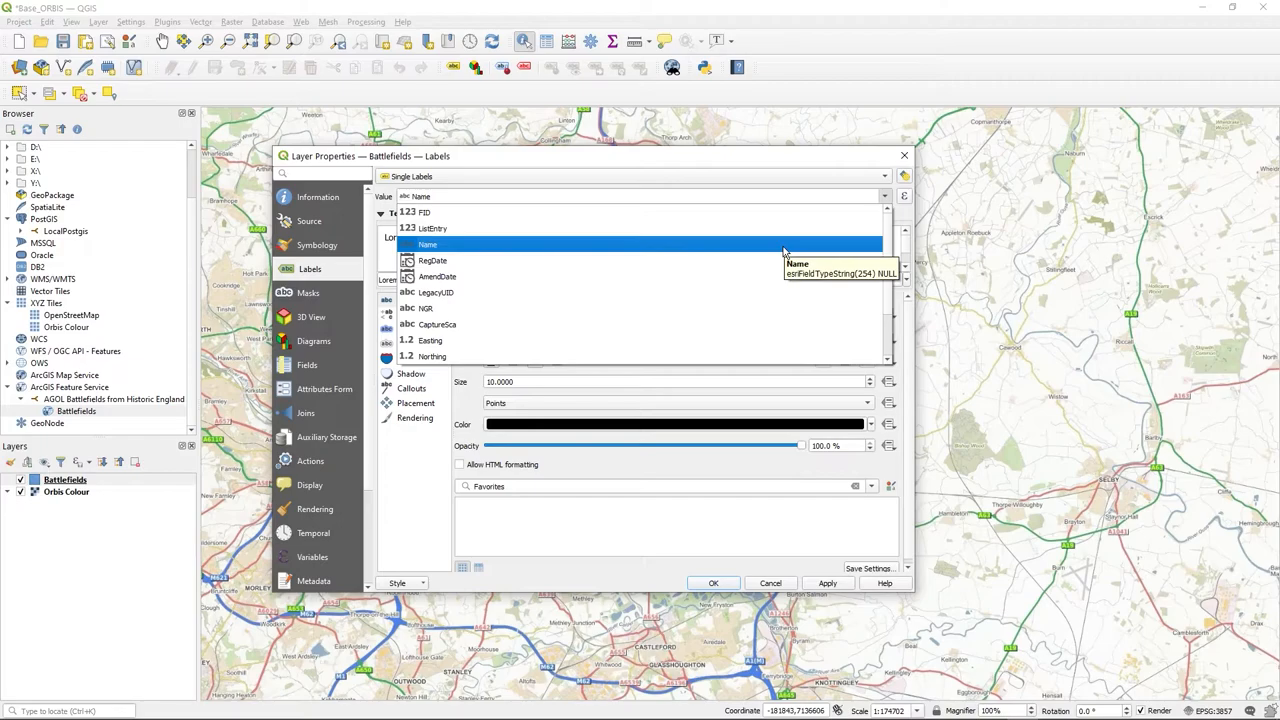
pyautogui.click(428, 244)
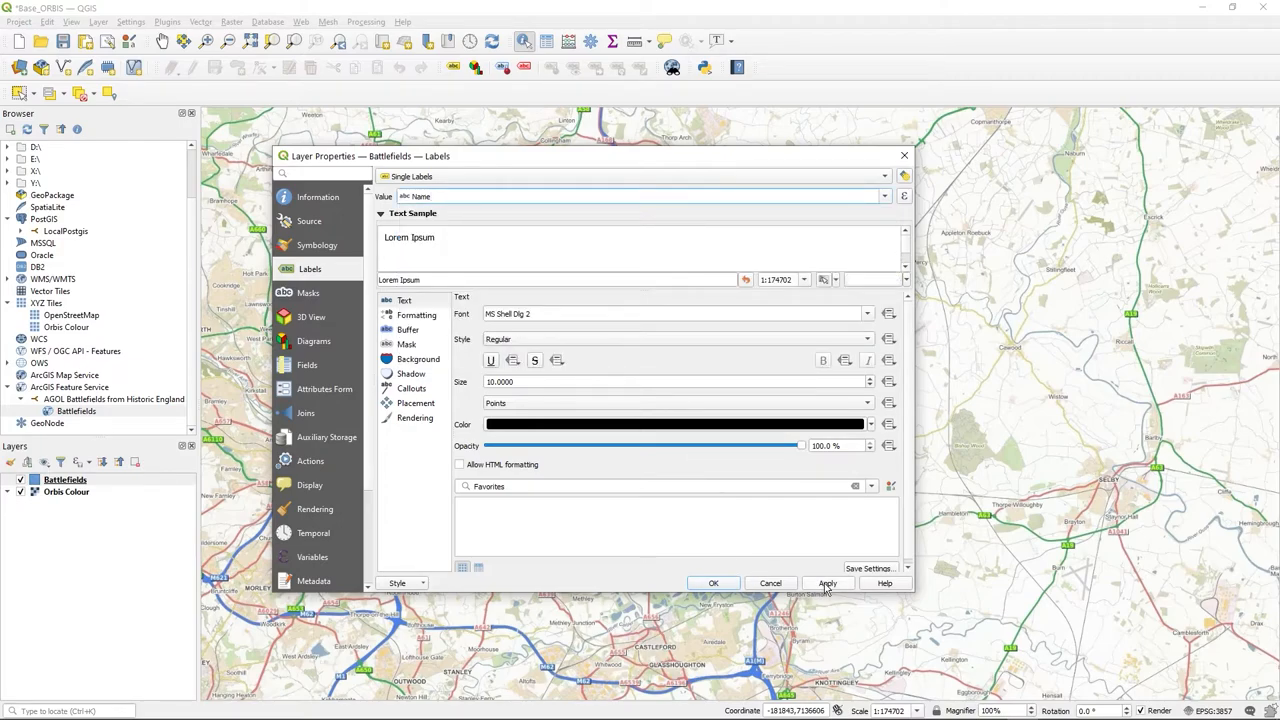
pyautogui.click(829, 583)
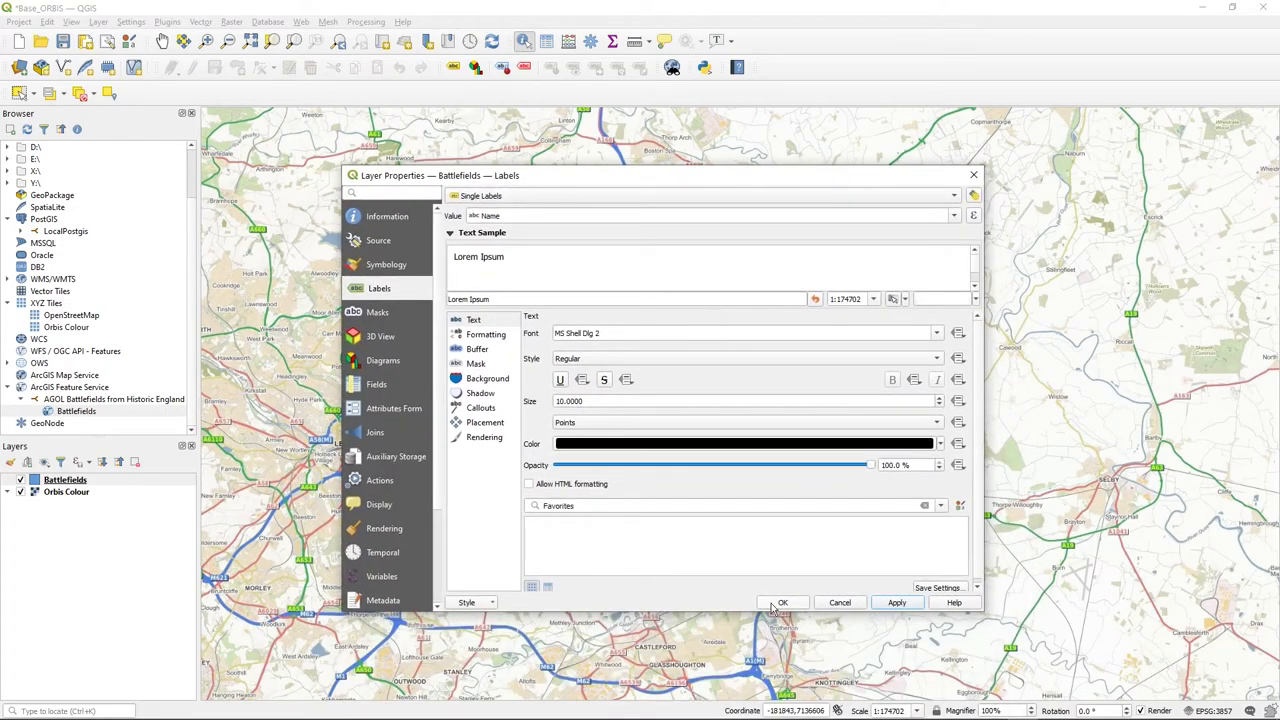
pyautogui.click(783, 602)
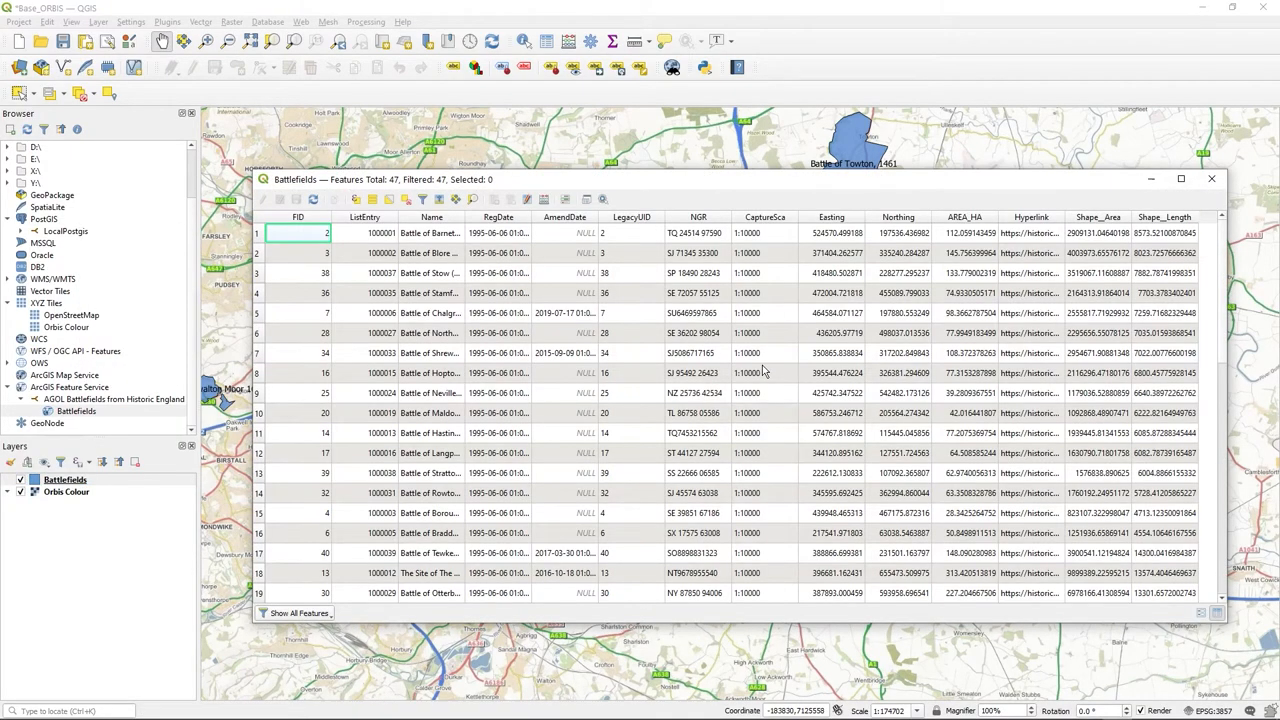
pyautogui.moveTo(263, 211)
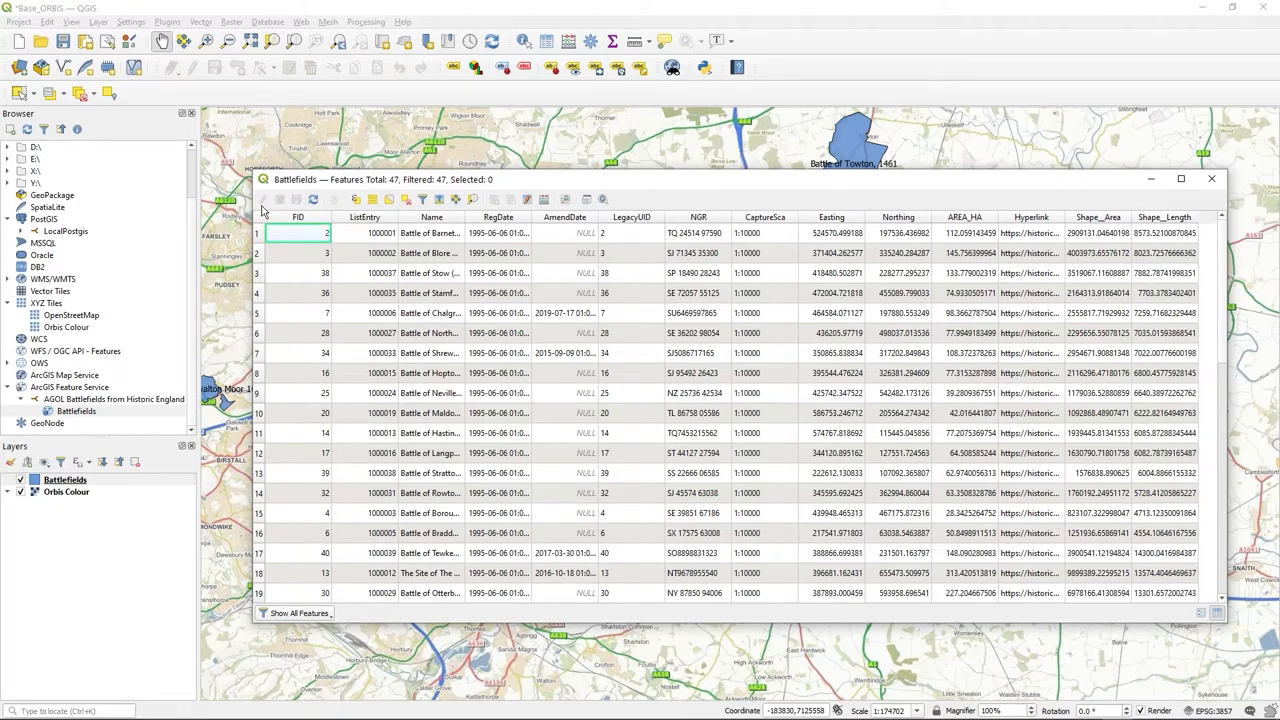
pyautogui.moveTo(1179, 600)
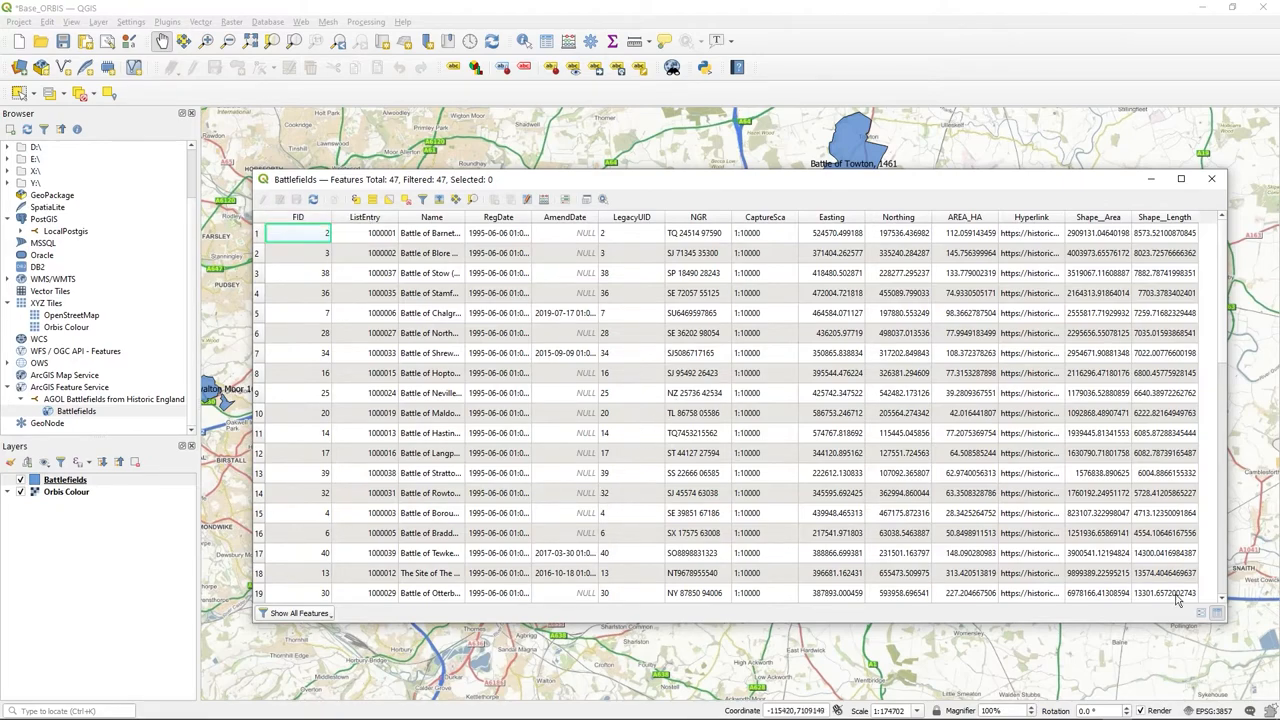
# Step: Select the fourth battlefield record in the attribute table
pyautogui.click(297, 293)
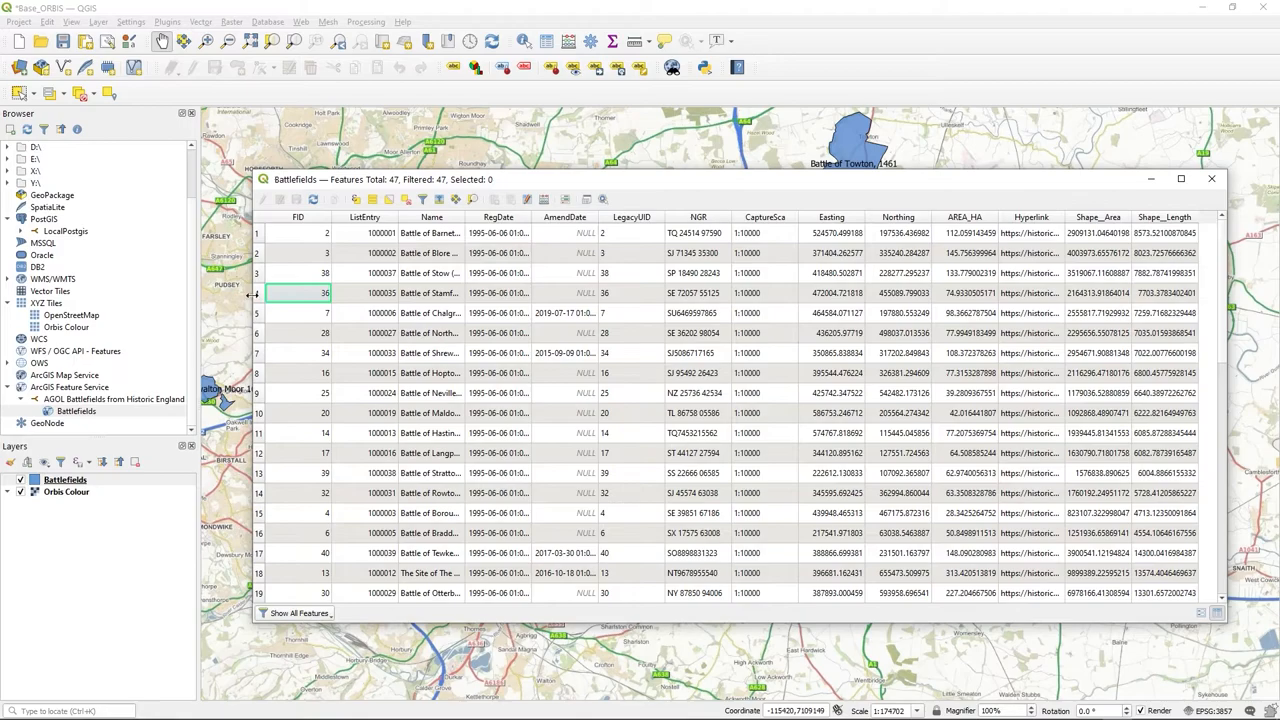